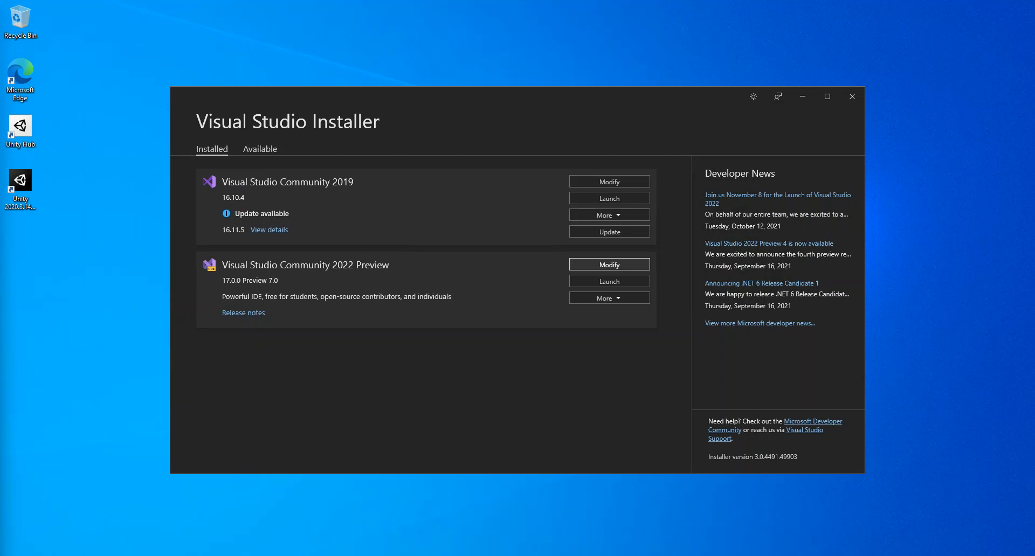
mouse_move(300, 260)
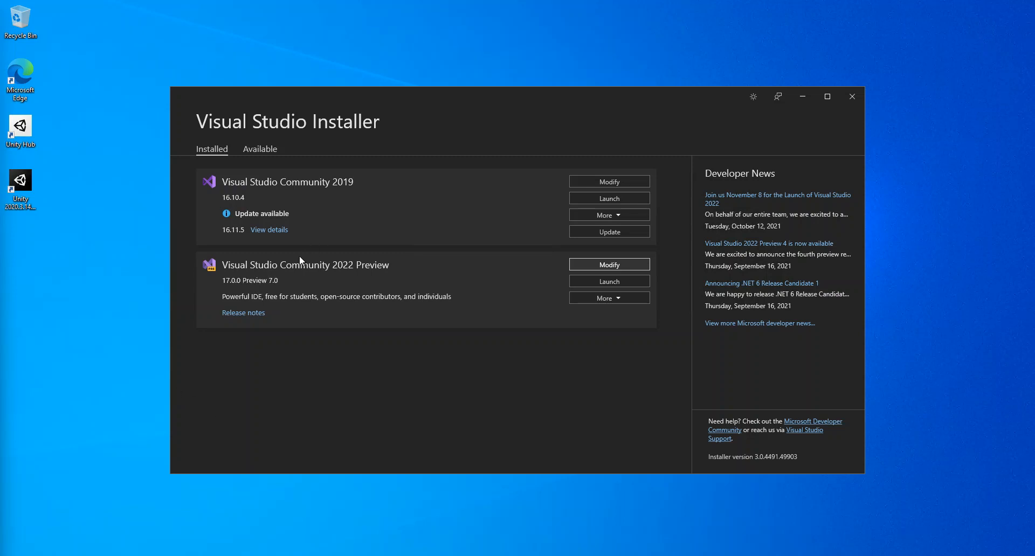
mouse_move(236, 276)
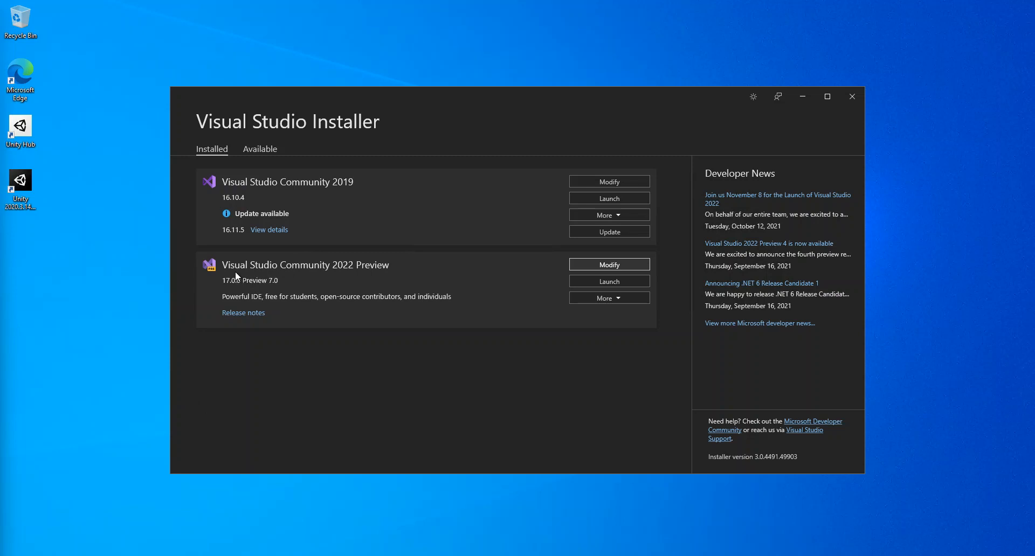
mouse_move(359, 271)
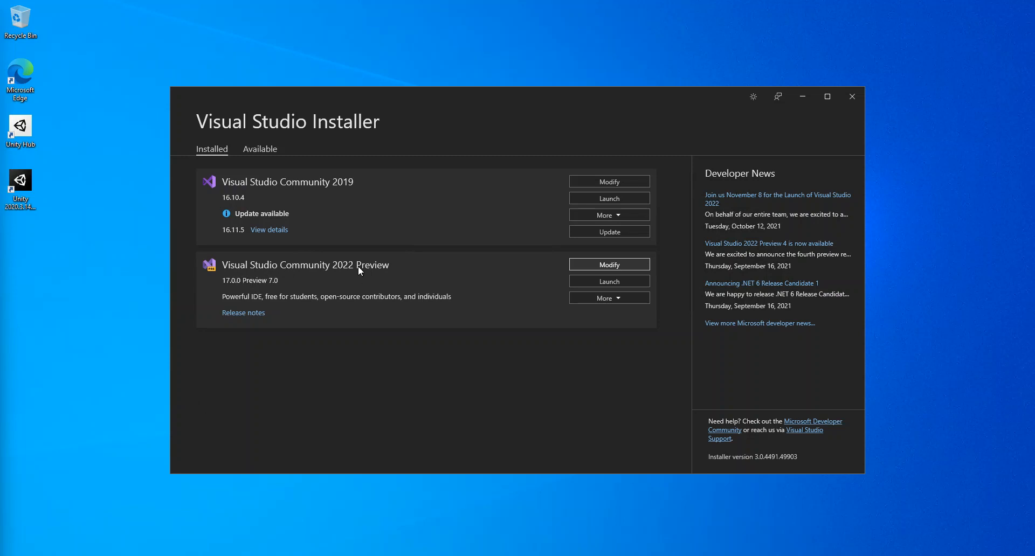
mouse_move(231, 275)
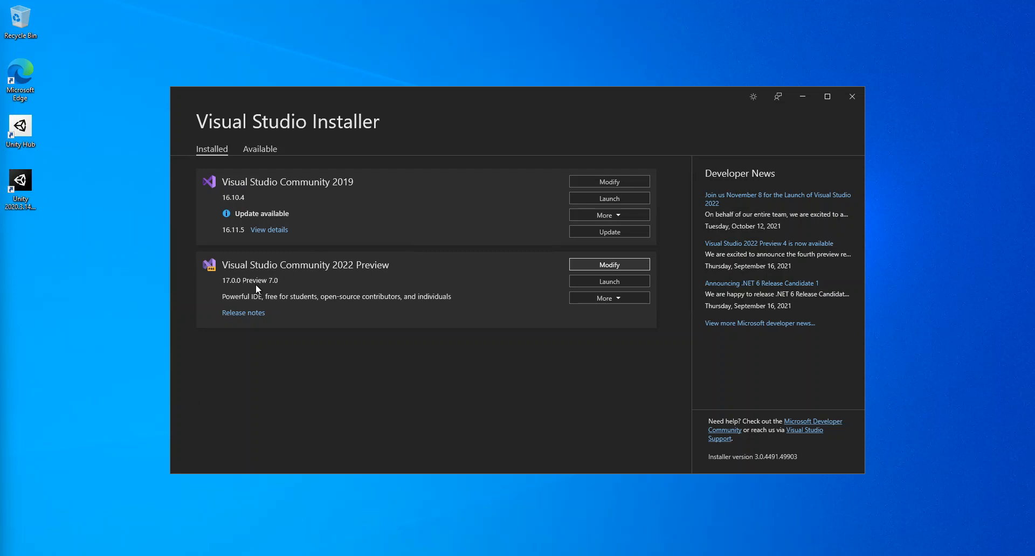
mouse_move(295, 273)
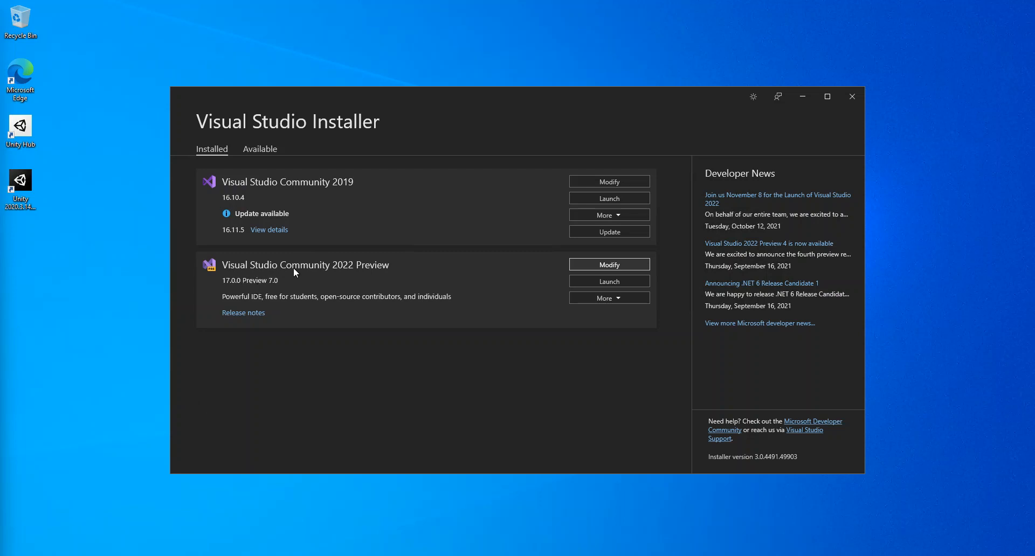
mouse_move(289, 282)
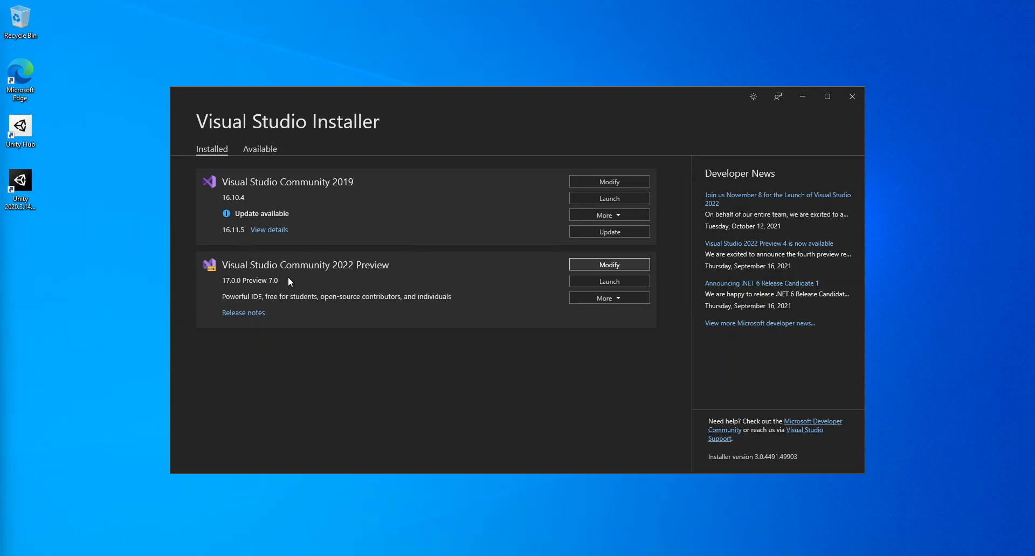
mouse_move(437, 288)
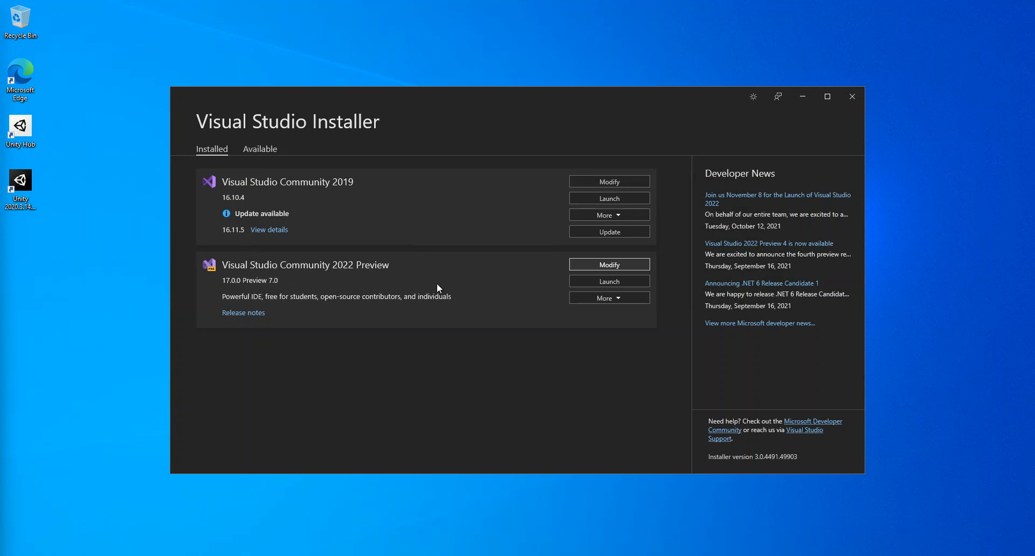
Step: Modify VS 2022 Preview to add ASP.NET web, UWP, and Mobile .NET workloads with .NET MAUI (Preview)
left_click(609, 265)
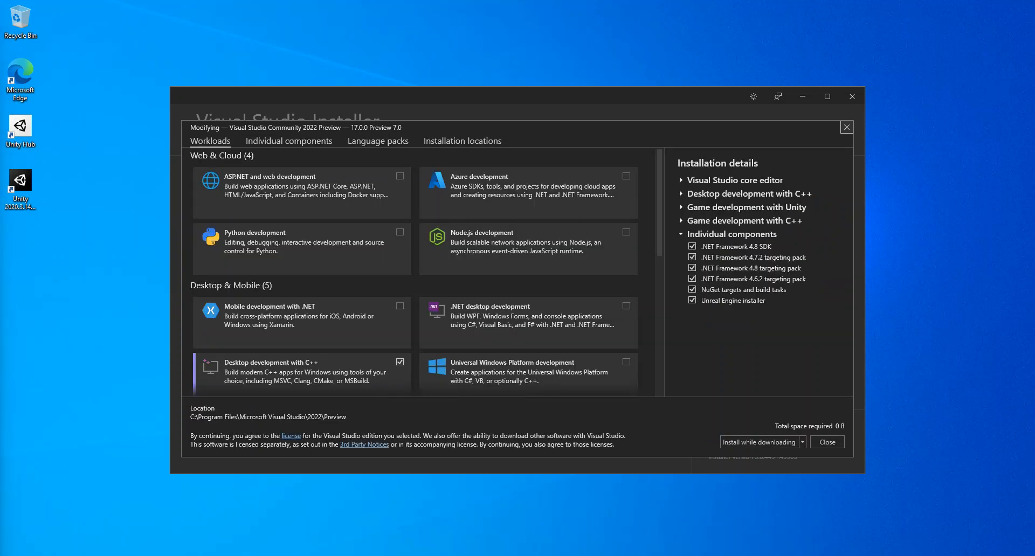
mouse_move(349, 207)
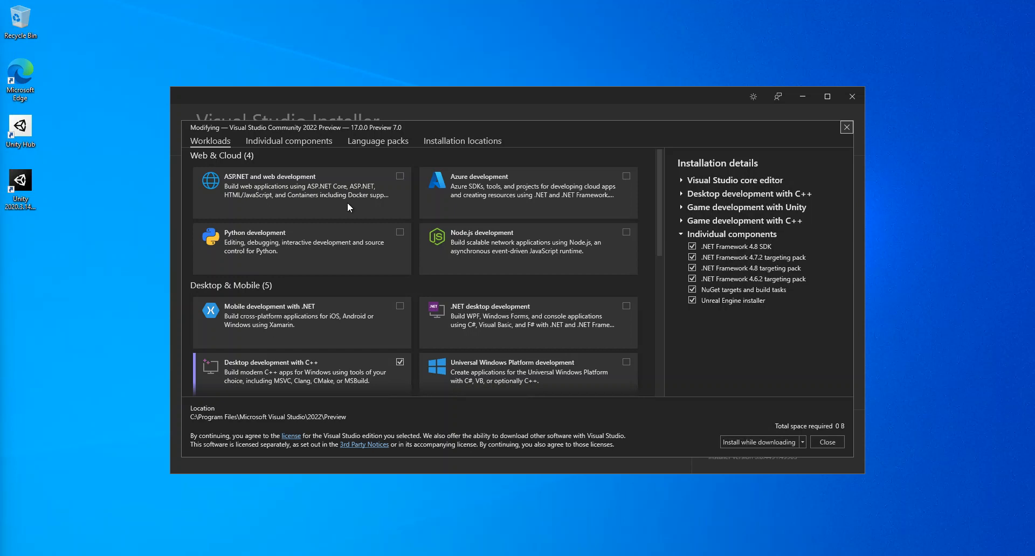
mouse_move(218, 183)
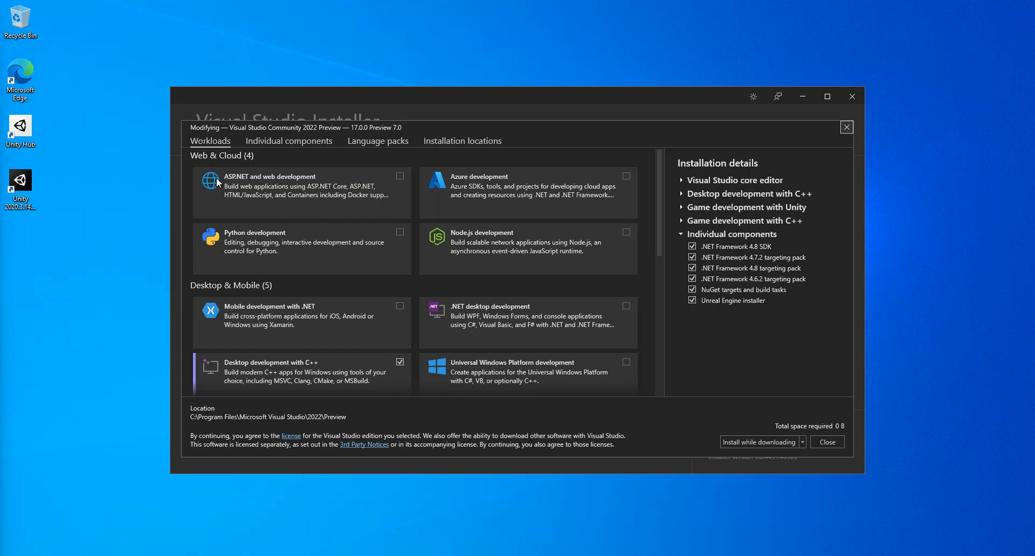
mouse_move(274, 186)
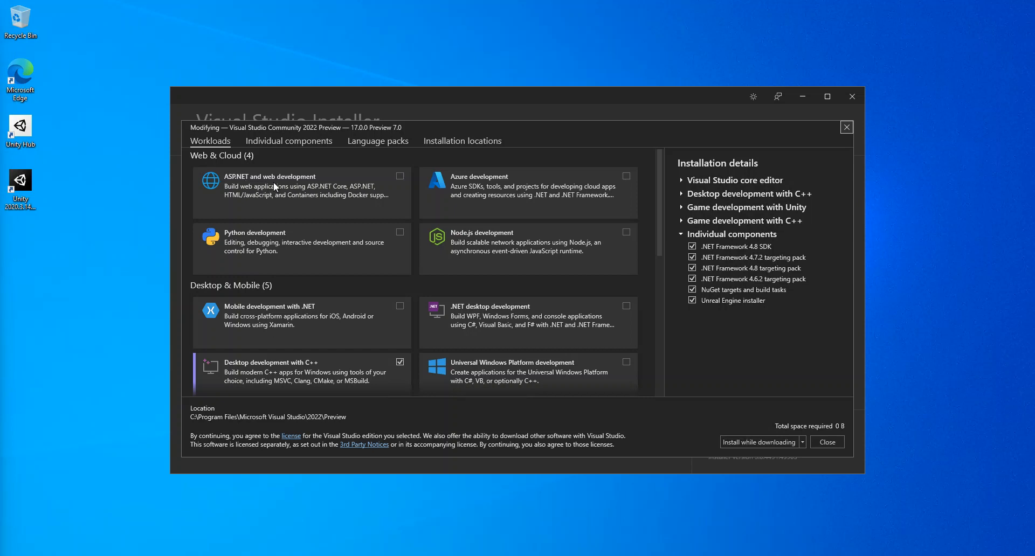
mouse_move(399, 180)
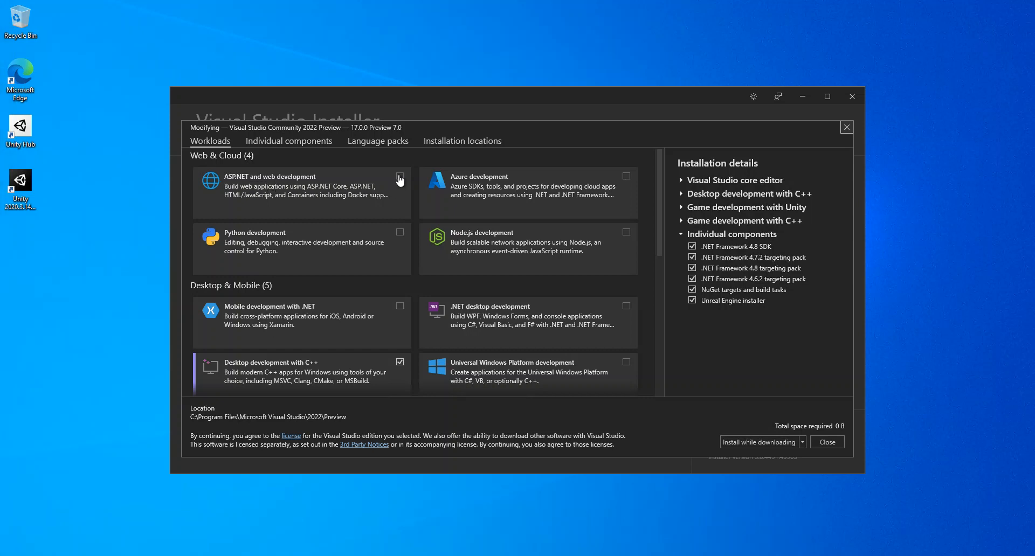
left_click(400, 176)
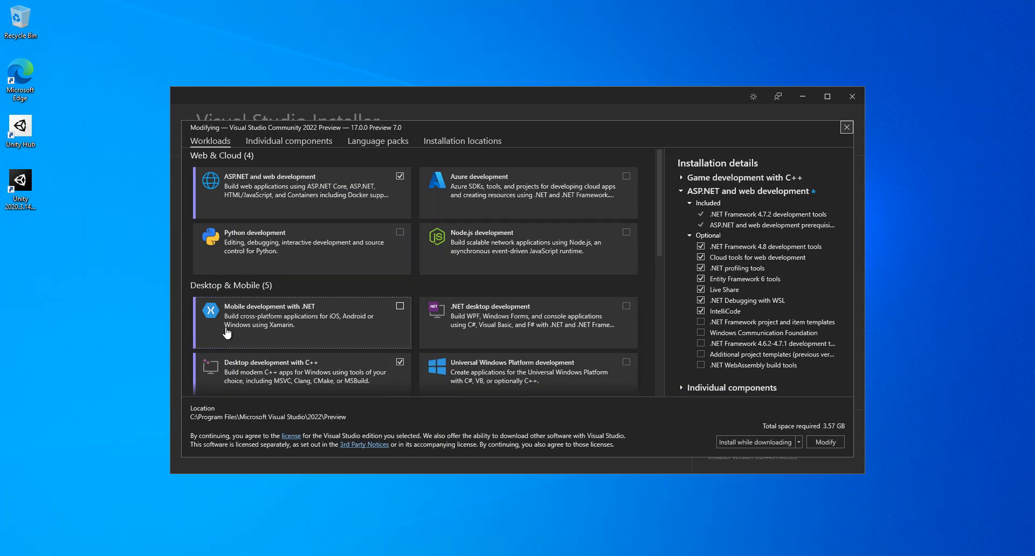
mouse_move(609, 364)
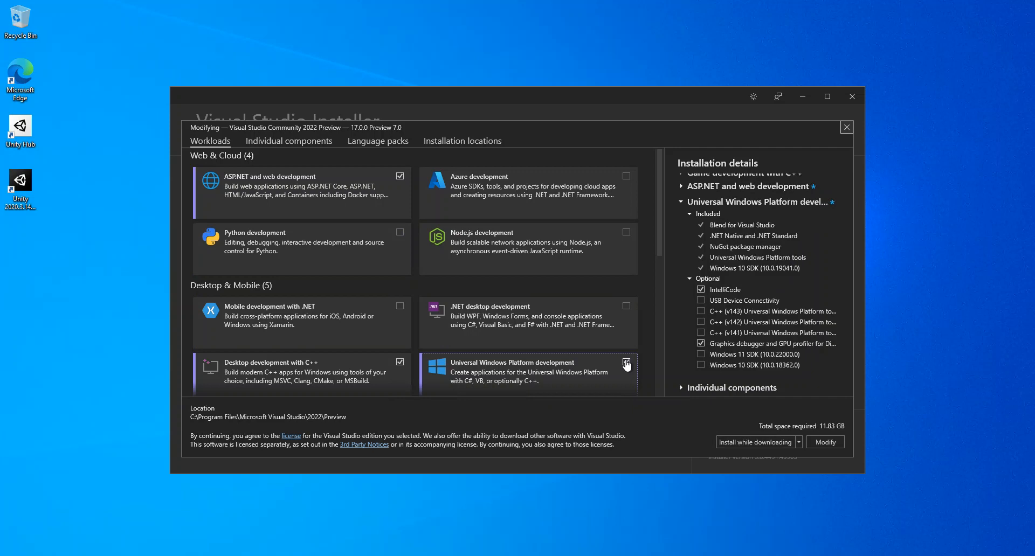
left_click(625, 362)
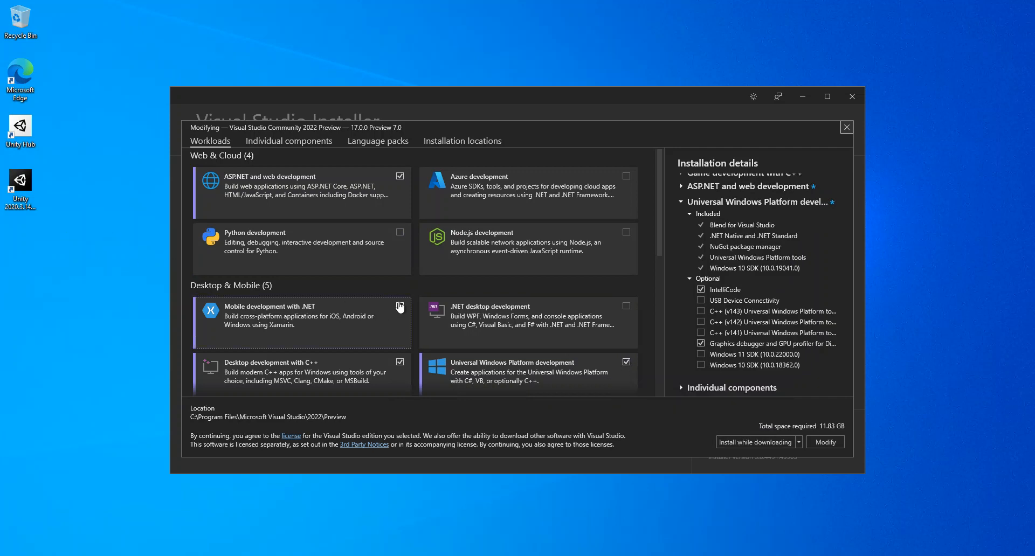
left_click(399, 306)
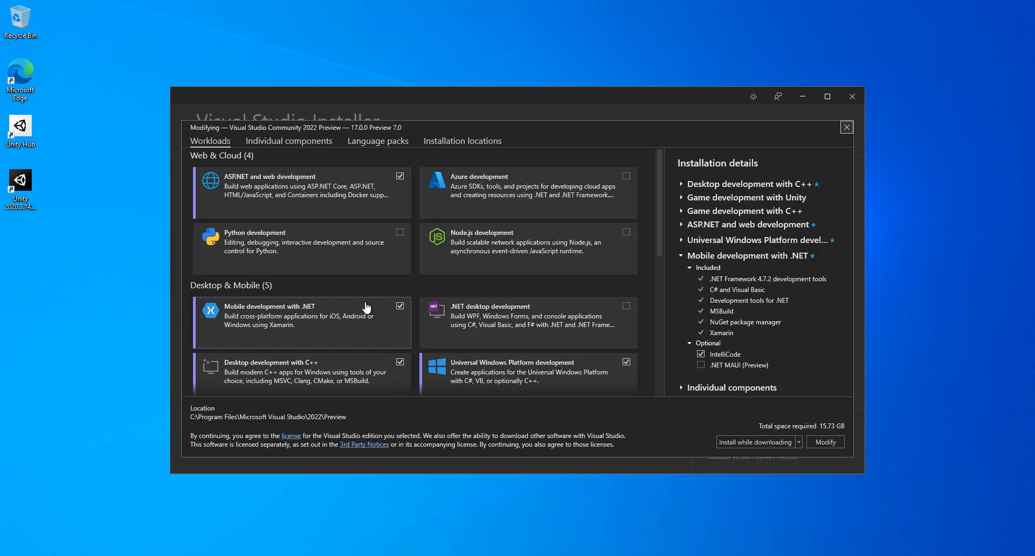
mouse_move(227, 320)
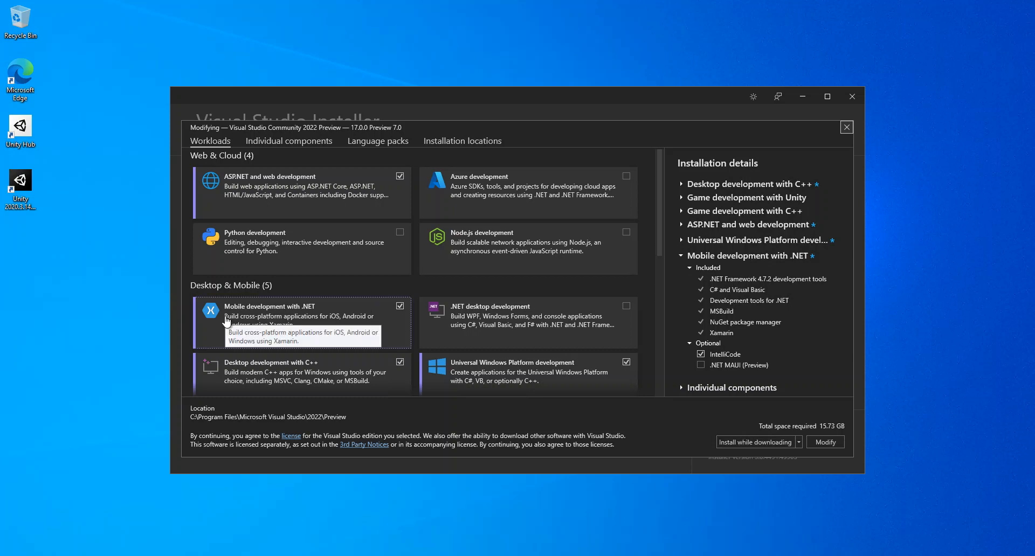
mouse_move(714, 355)
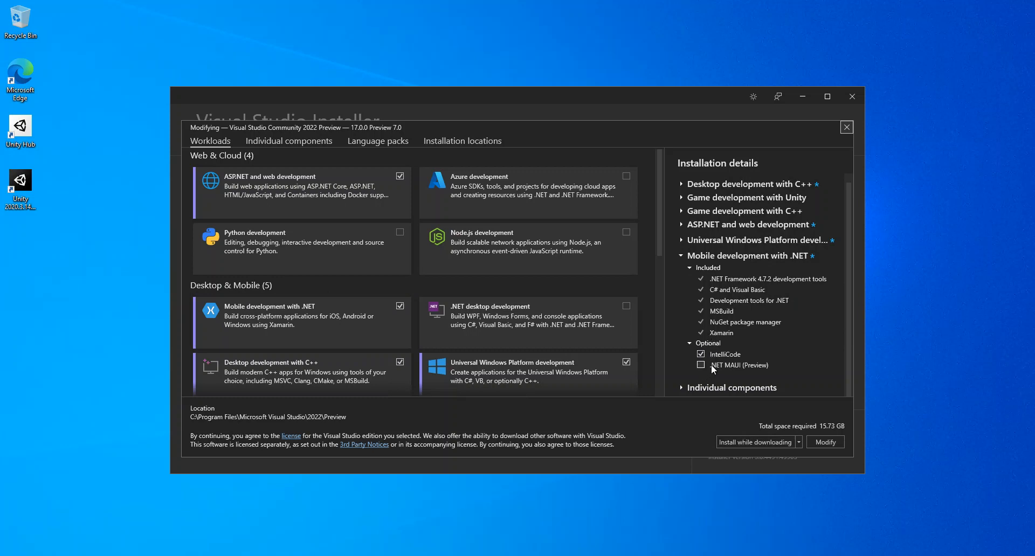
mouse_move(744, 364)
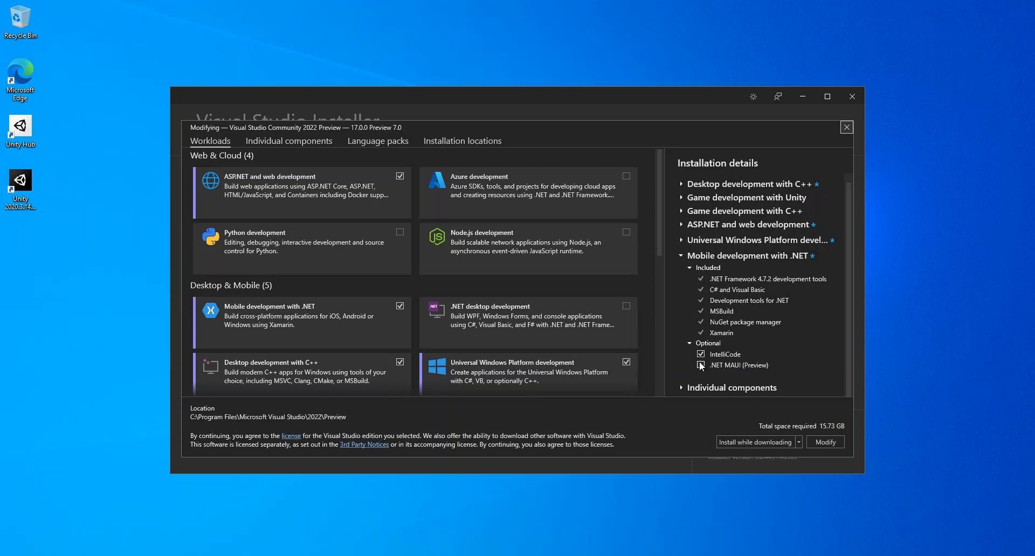
left_click(700, 365)
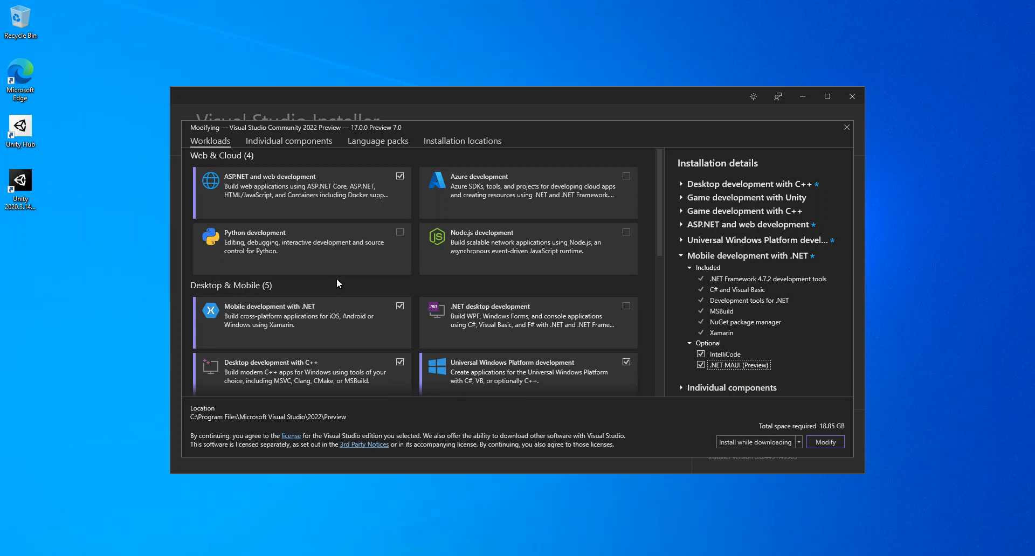
Step: Tick Google Android Emulator (API Level 25) under Emulators in Individual components
scroll("down", 3)
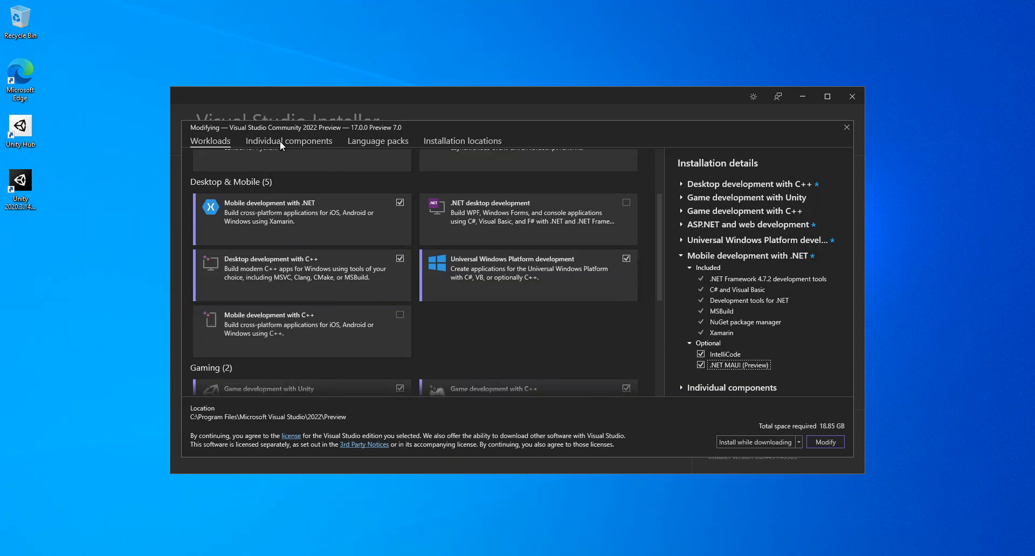
left_click(288, 141)
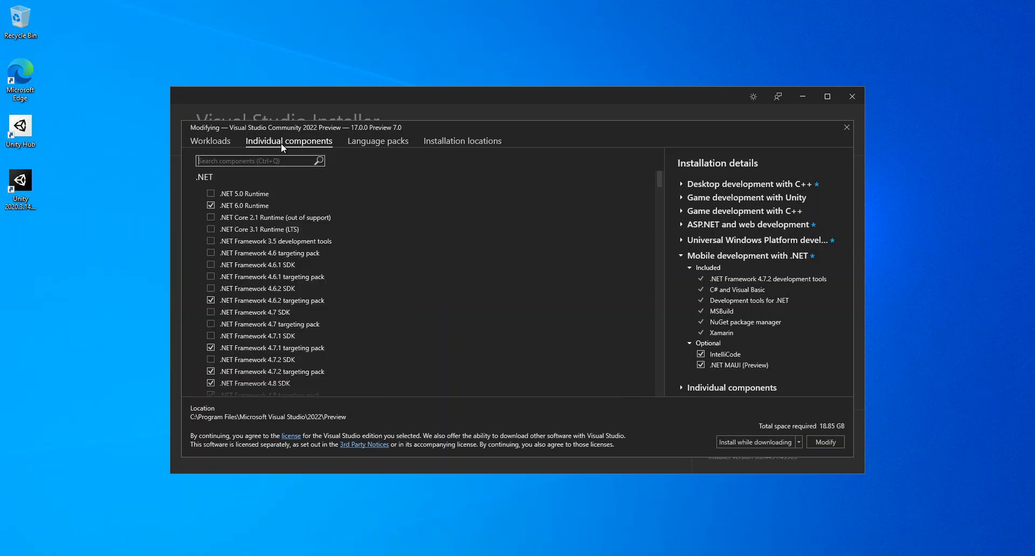
scroll("down", 3)
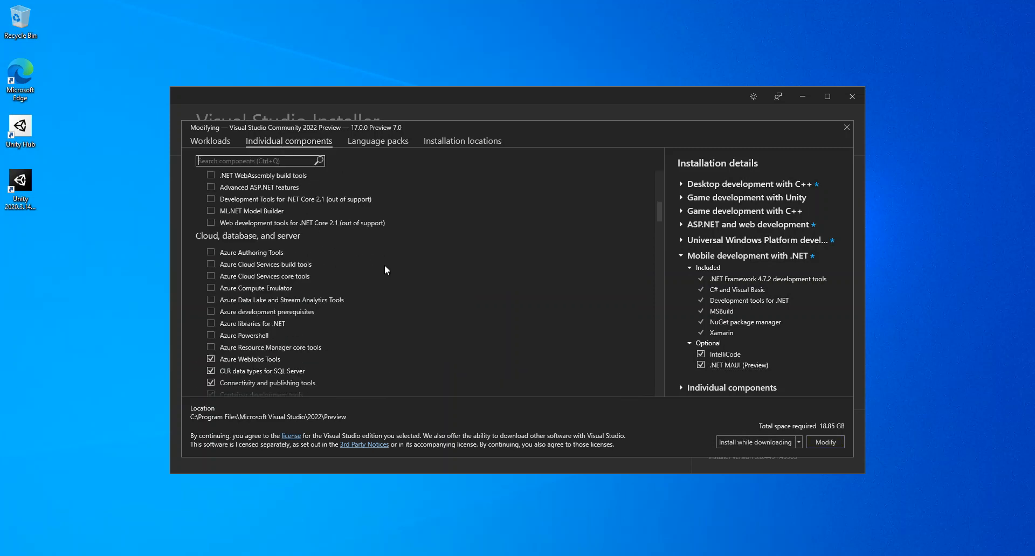
scroll("down", 3)
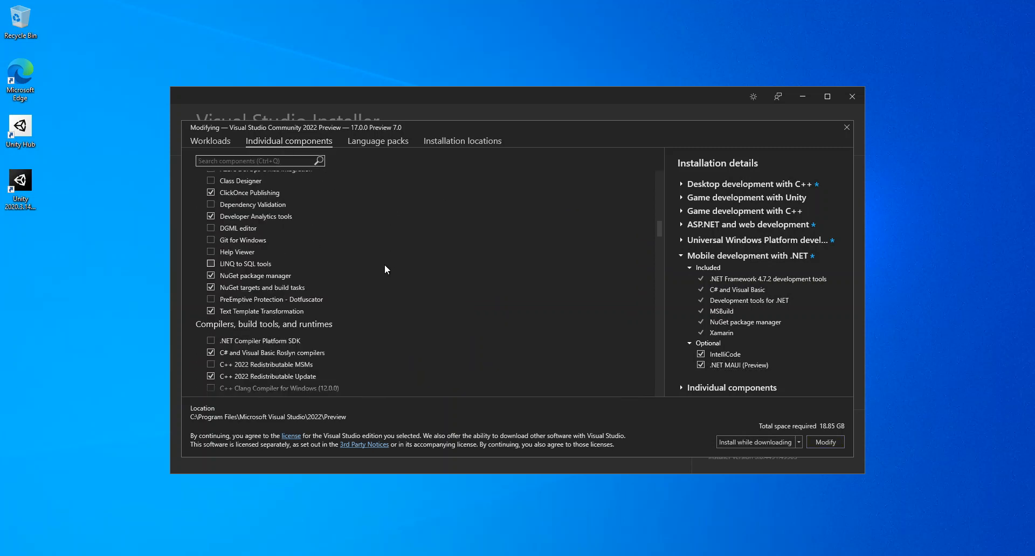
scroll("down", 3)
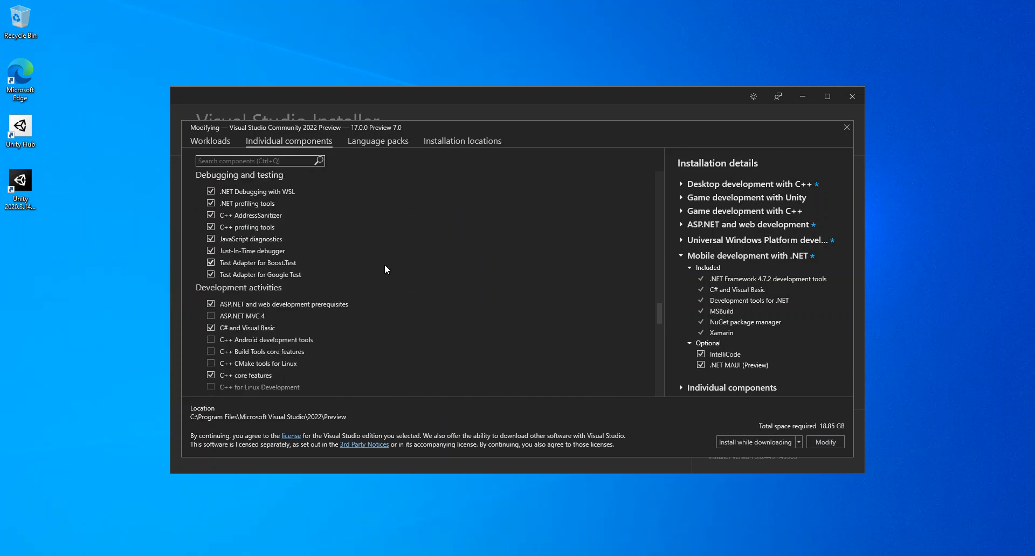
scroll("down", 3)
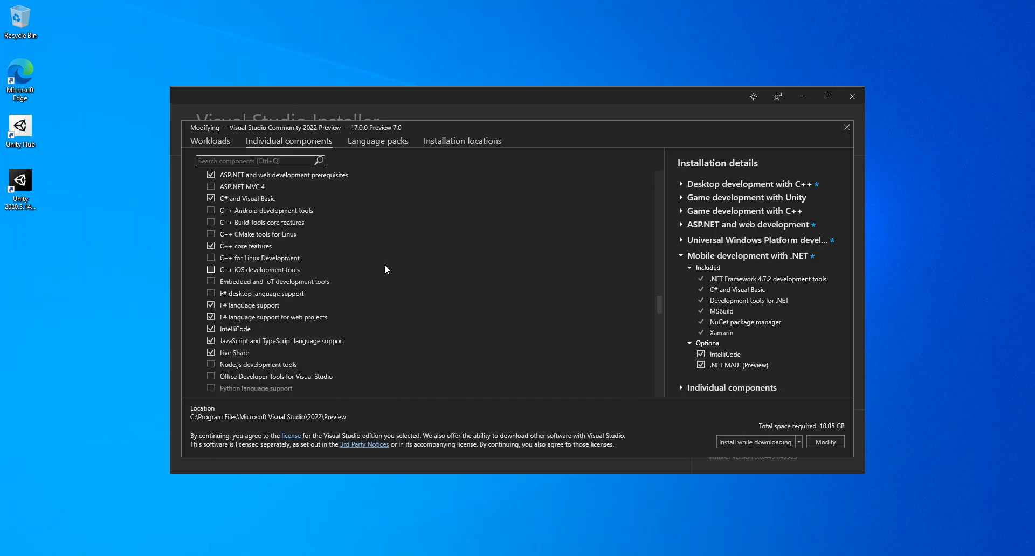
scroll("down", 3)
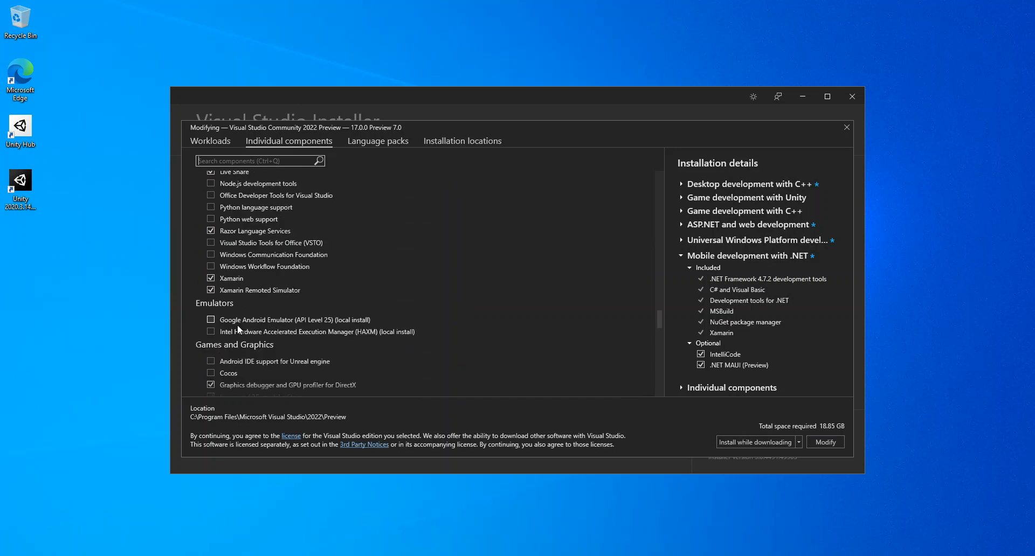
left_click(211, 319)
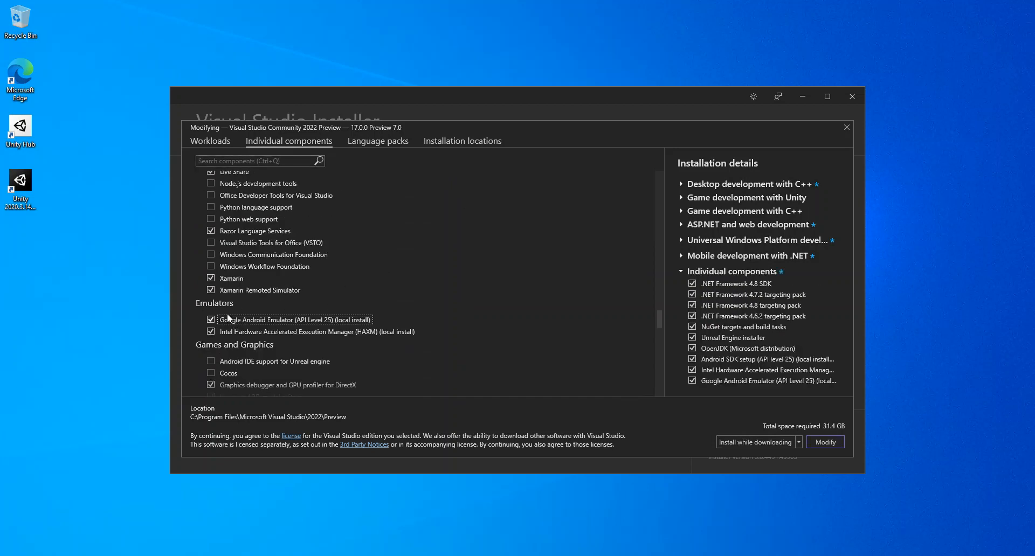
mouse_move(416, 326)
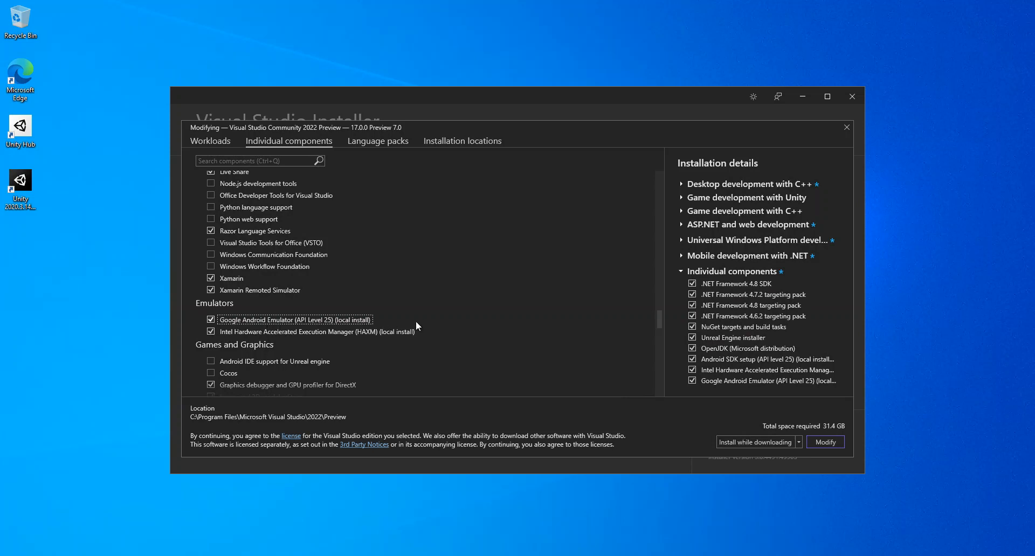
scroll("down", 3)
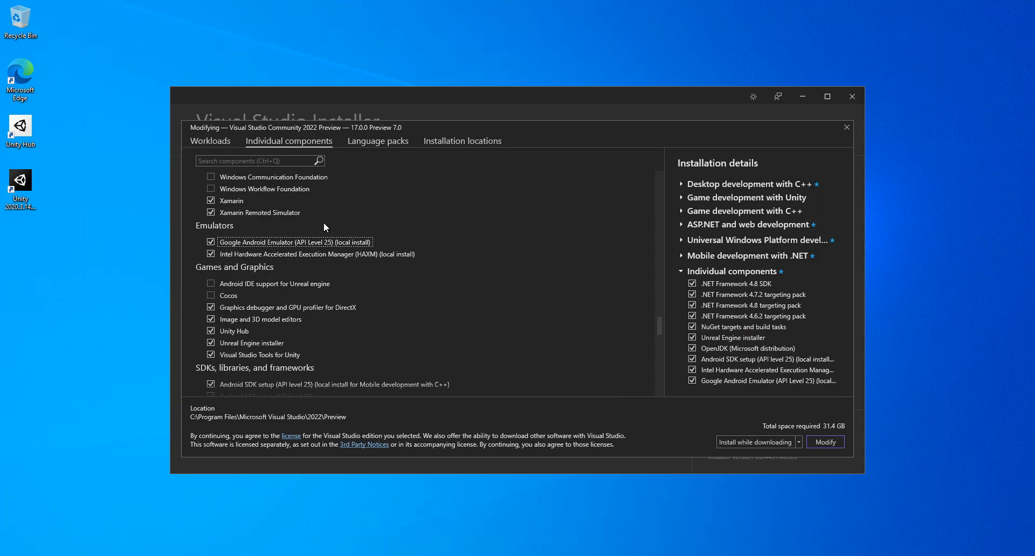
mouse_move(435, 209)
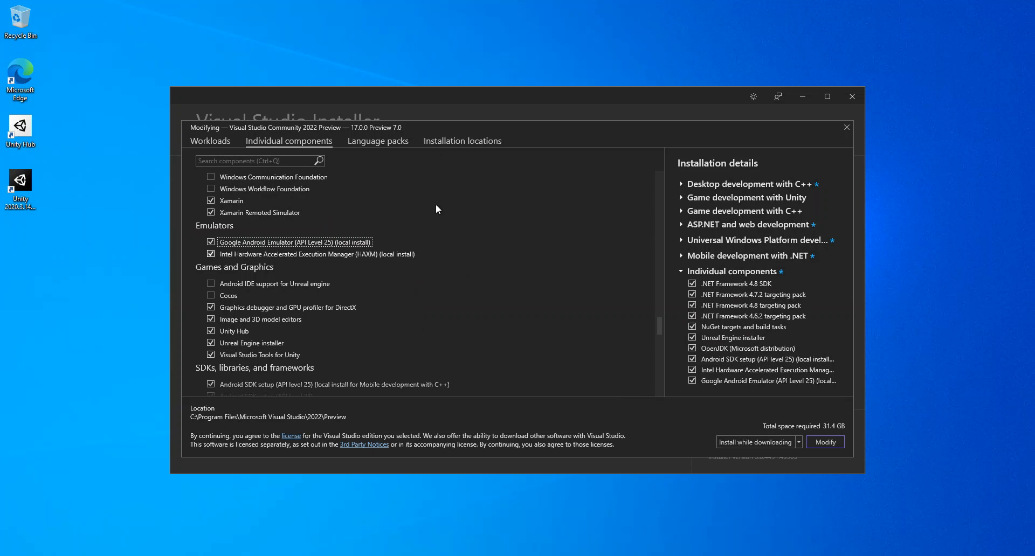
mouse_move(805, 335)
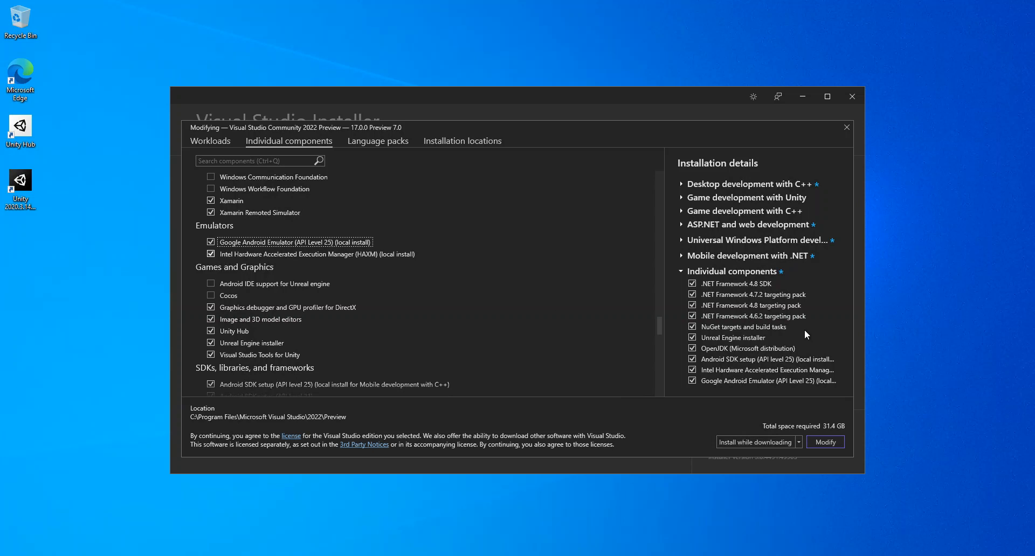
mouse_move(732, 442)
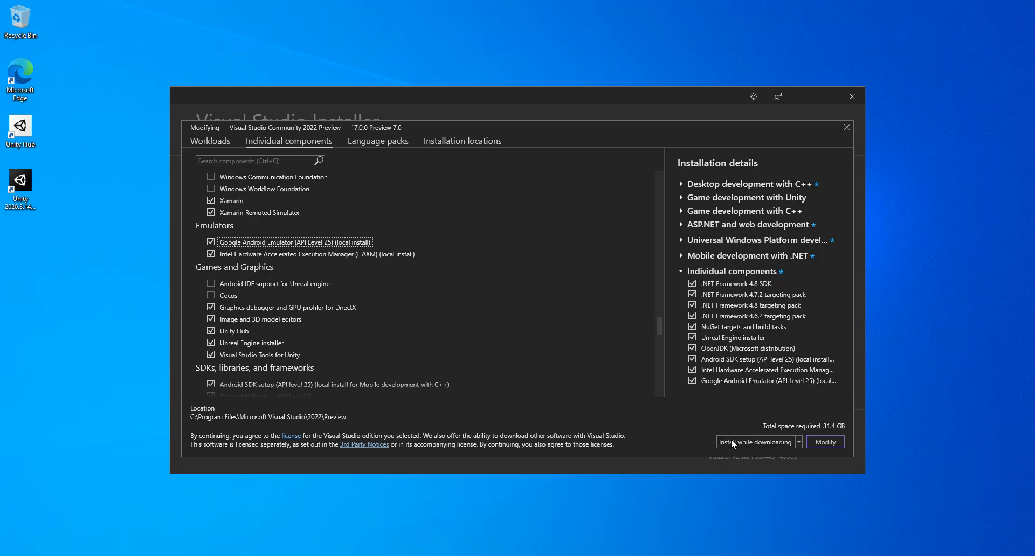
Step: Keep 'Install while downloading' as the install mode and apply the modification
left_click(798, 441)
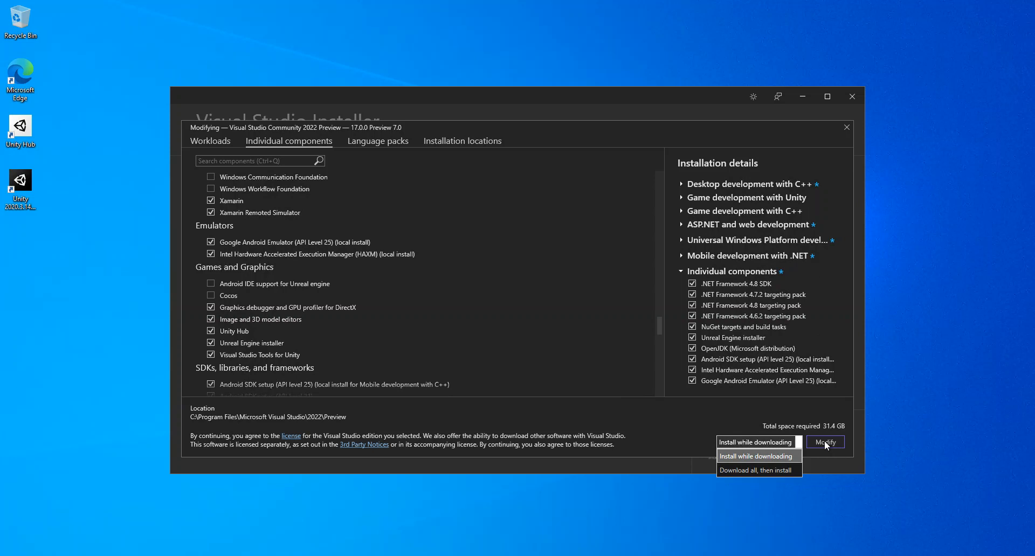
left_click(799, 442)
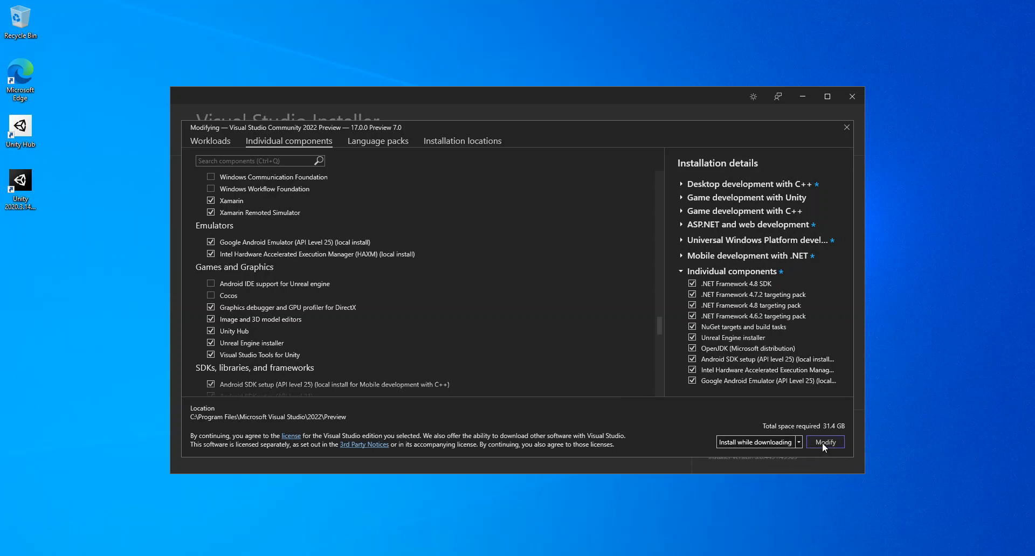
left_click(824, 442)
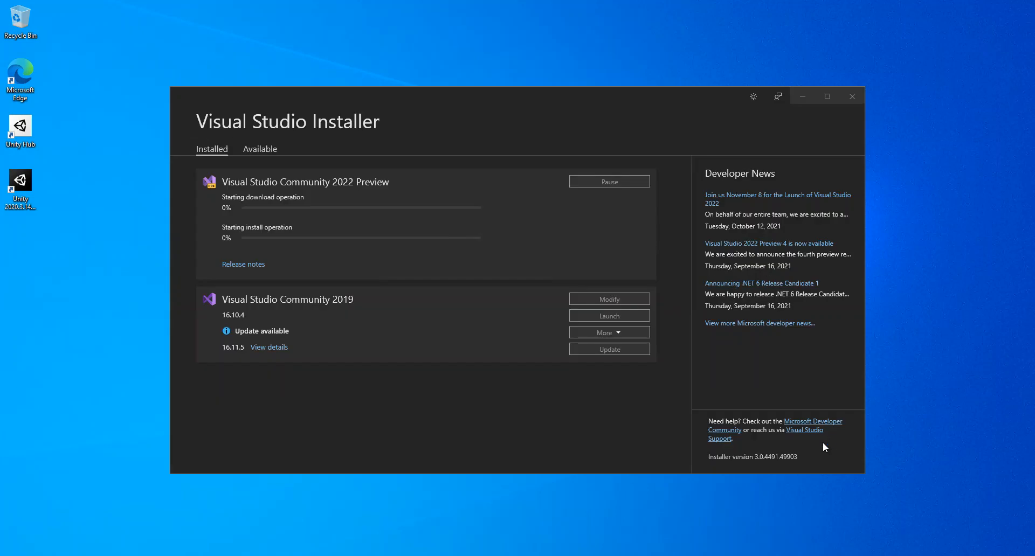
mouse_move(220, 222)
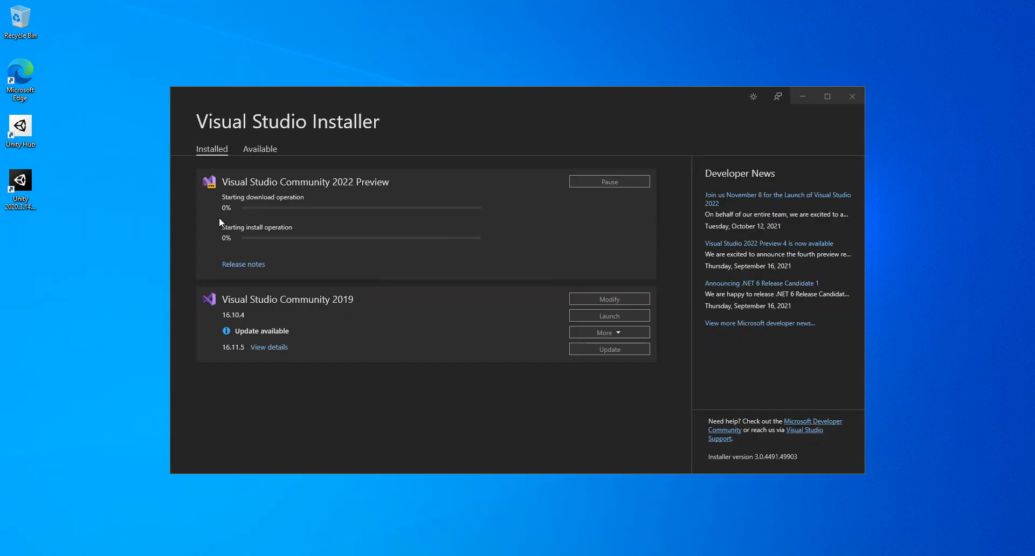
mouse_move(355, 238)
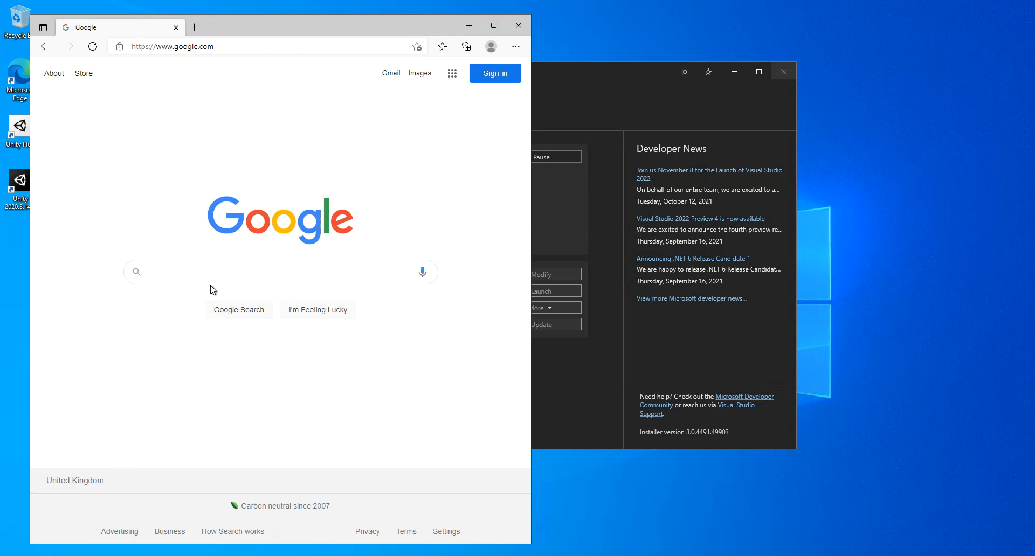
Step: Google 'single-project msix packaging tools' and open the VS 2022 Marketplace extension result
left_click(264, 272)
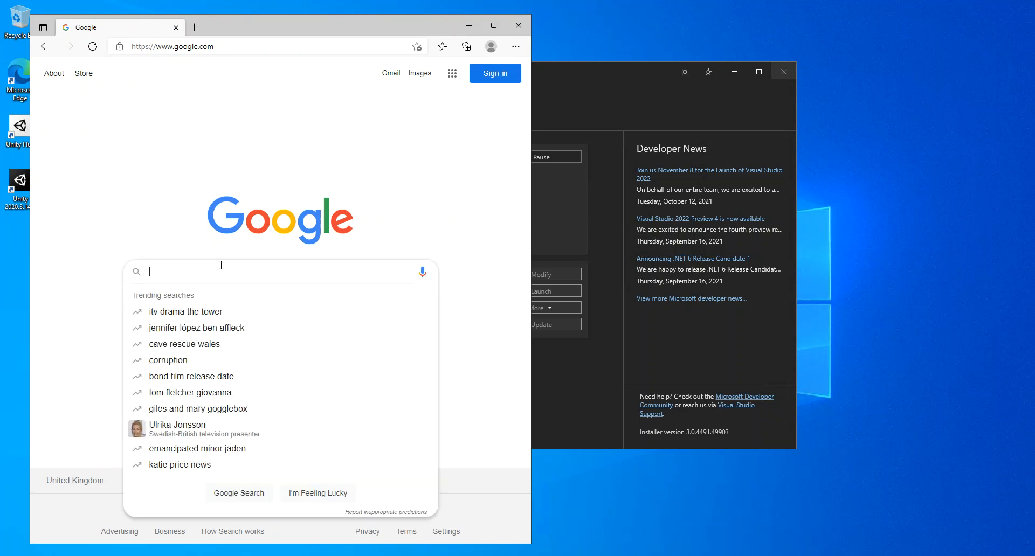
type("single project")
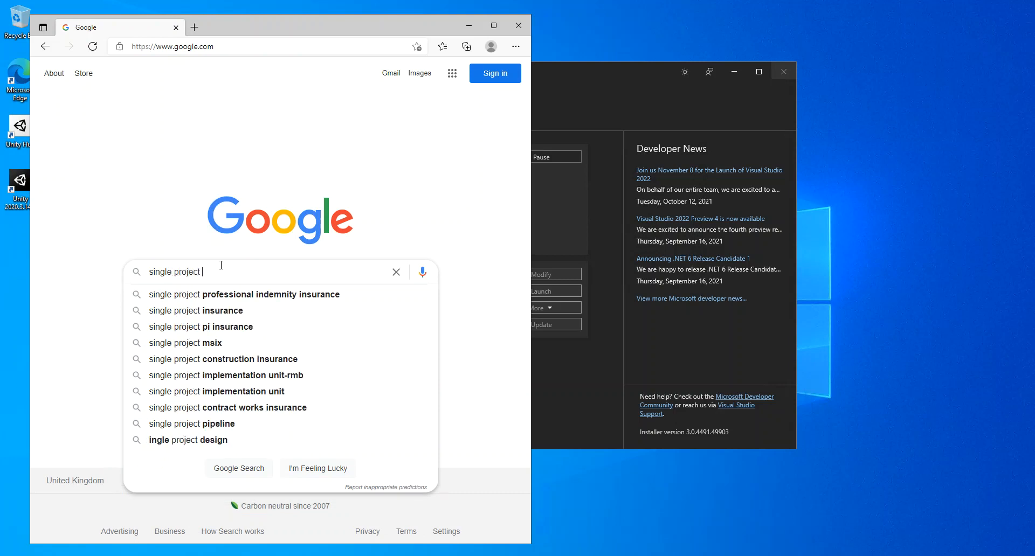
type("msix")
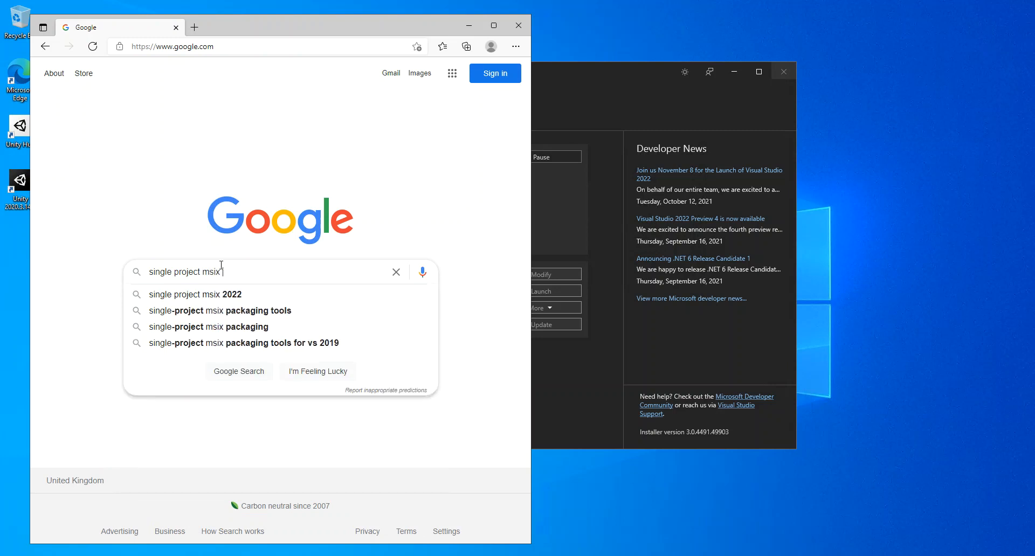
mouse_move(258, 382)
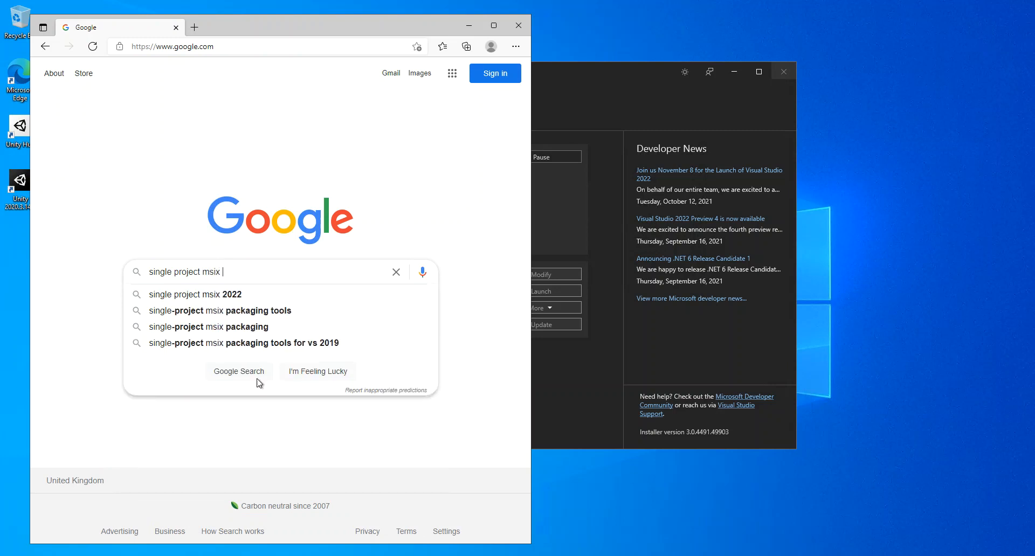
left_click(220, 309)
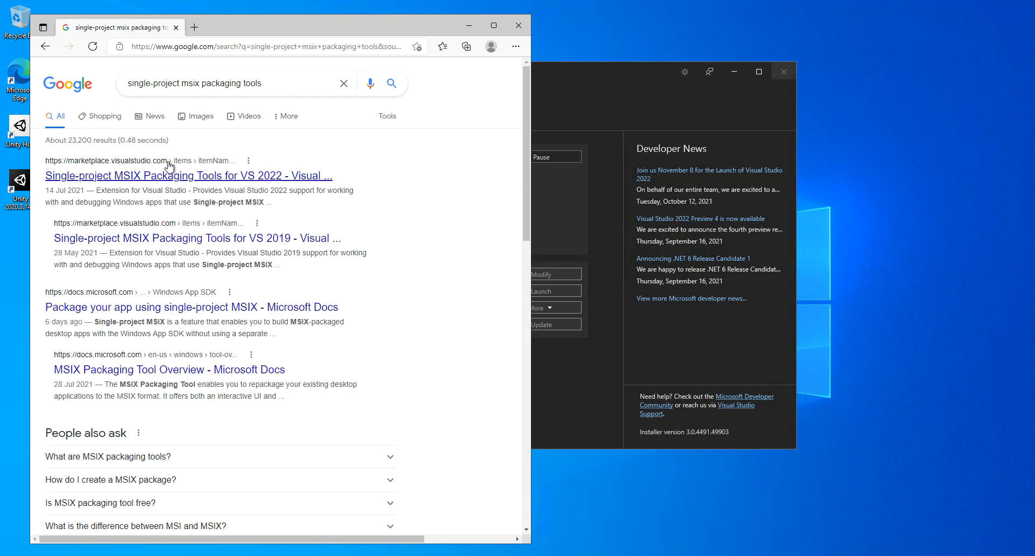
left_click(188, 176)
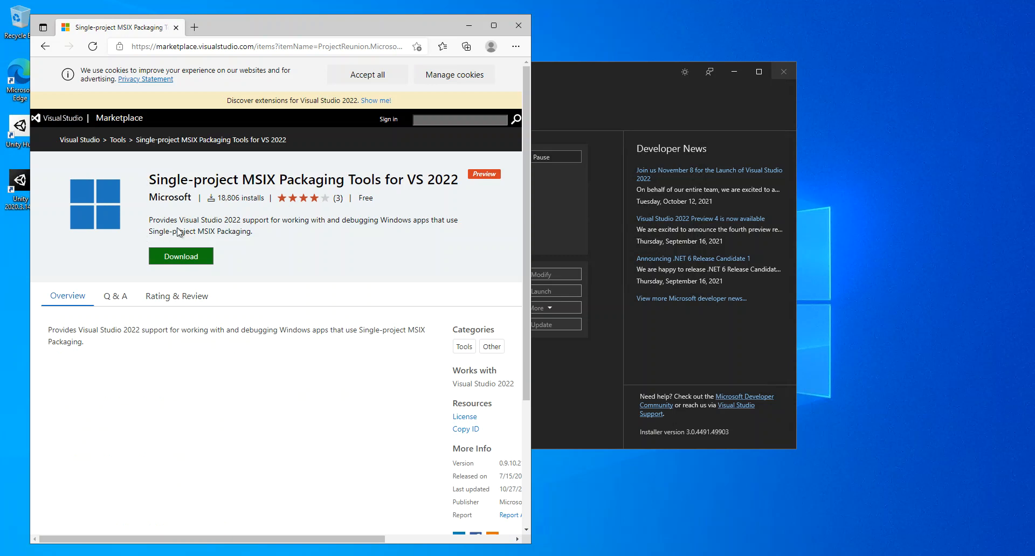
mouse_move(322, 236)
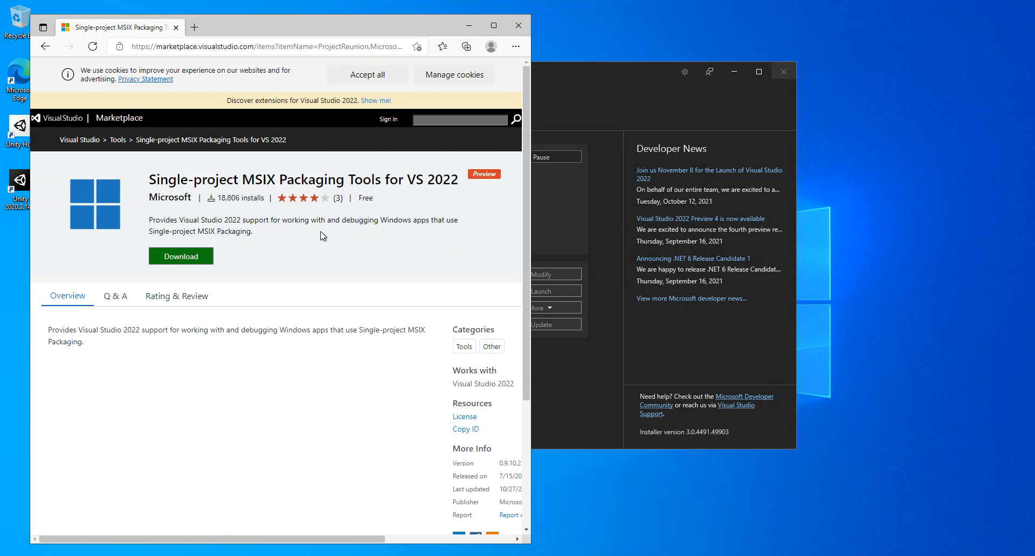
mouse_move(424, 230)
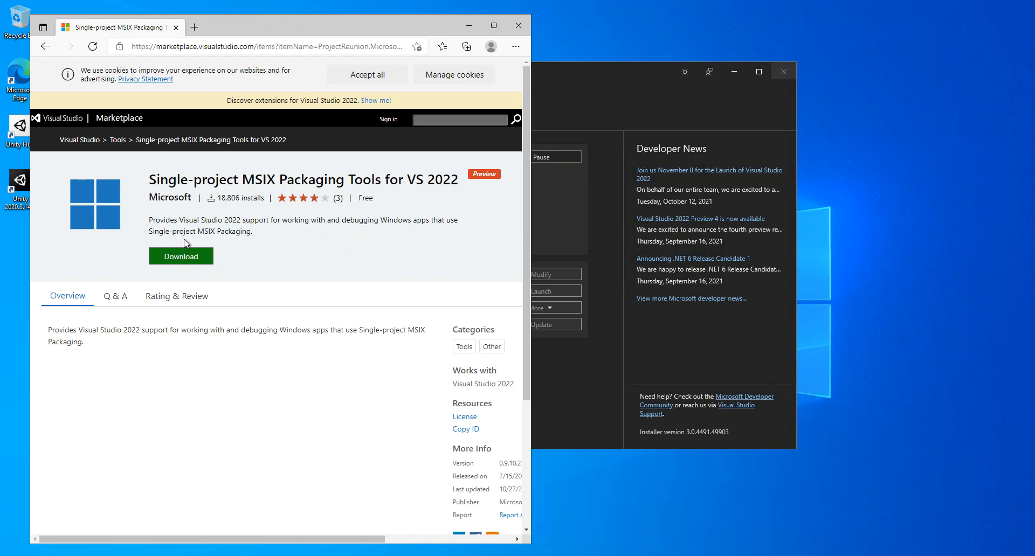
mouse_move(203, 236)
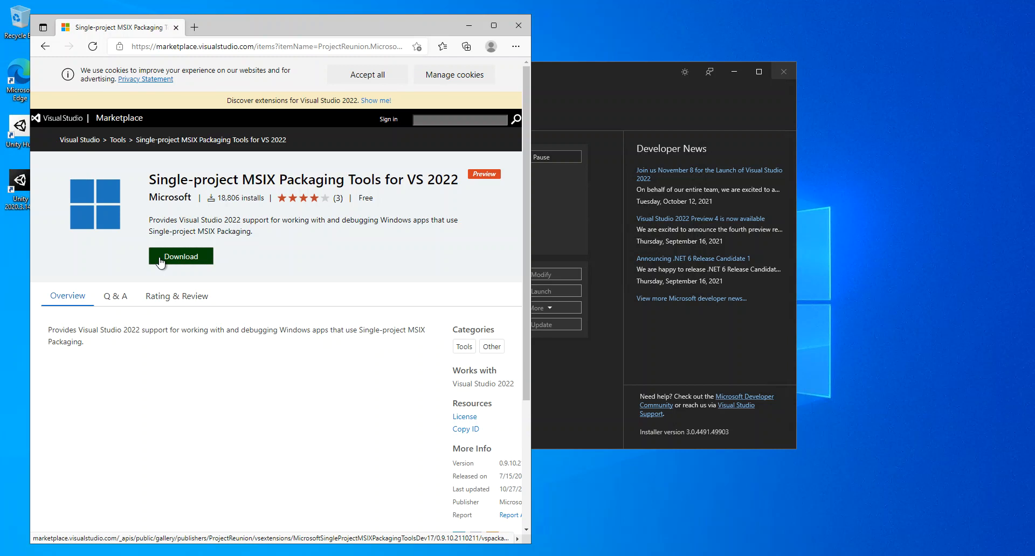
mouse_move(389, 321)
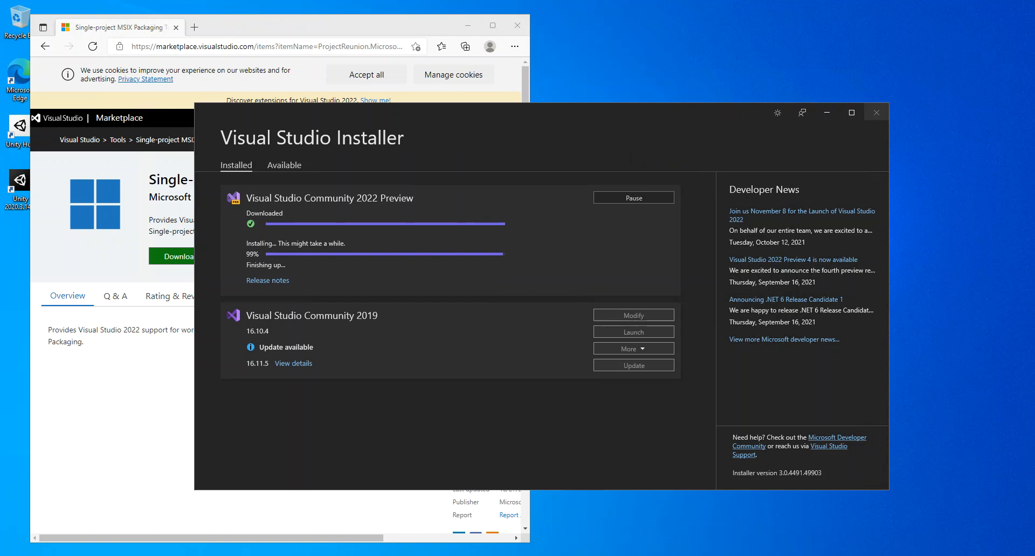
mouse_move(296, 317)
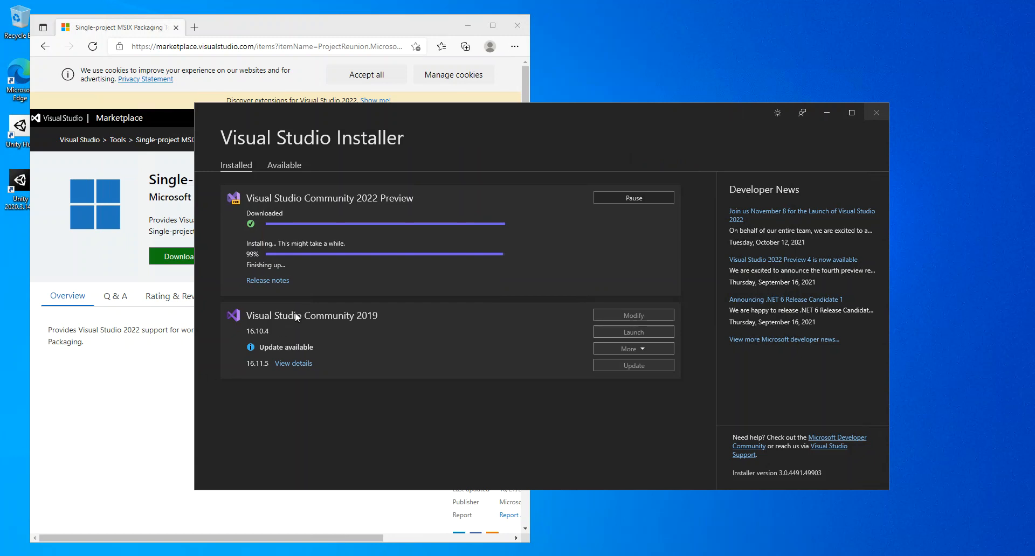
mouse_move(261, 277)
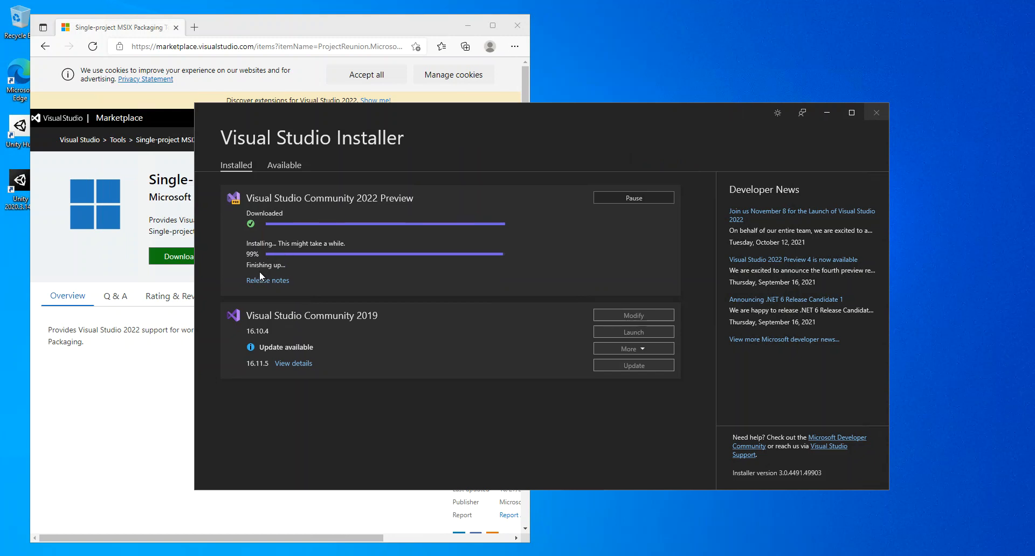
mouse_move(414, 247)
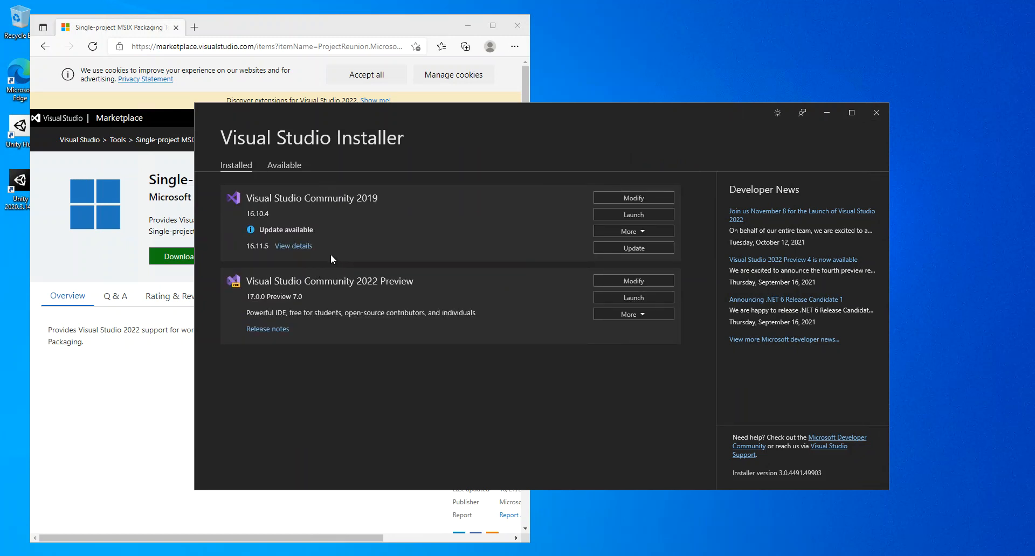
Step: Launch Visual Studio Community 2022 Preview from the installer
left_click(631, 297)
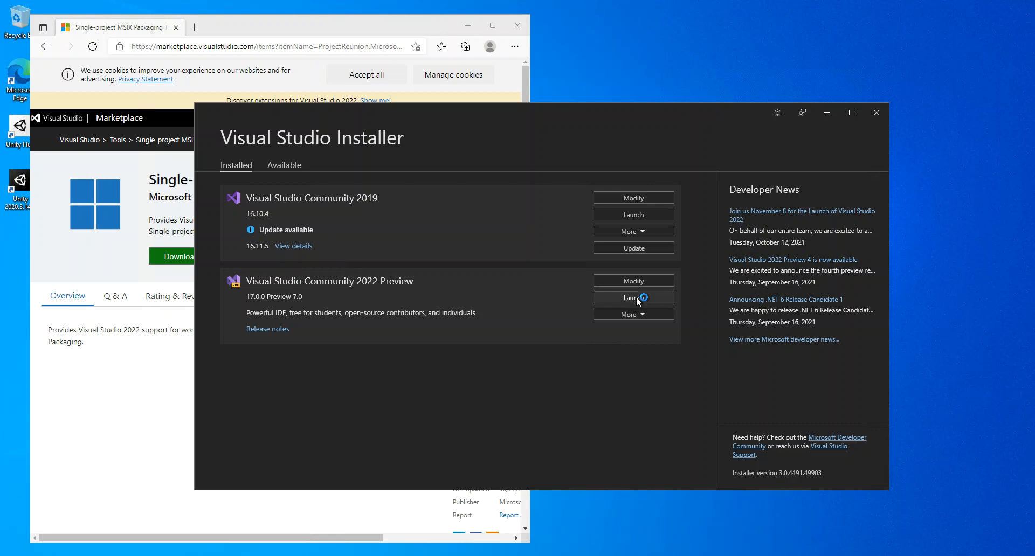
left_click(631, 297)
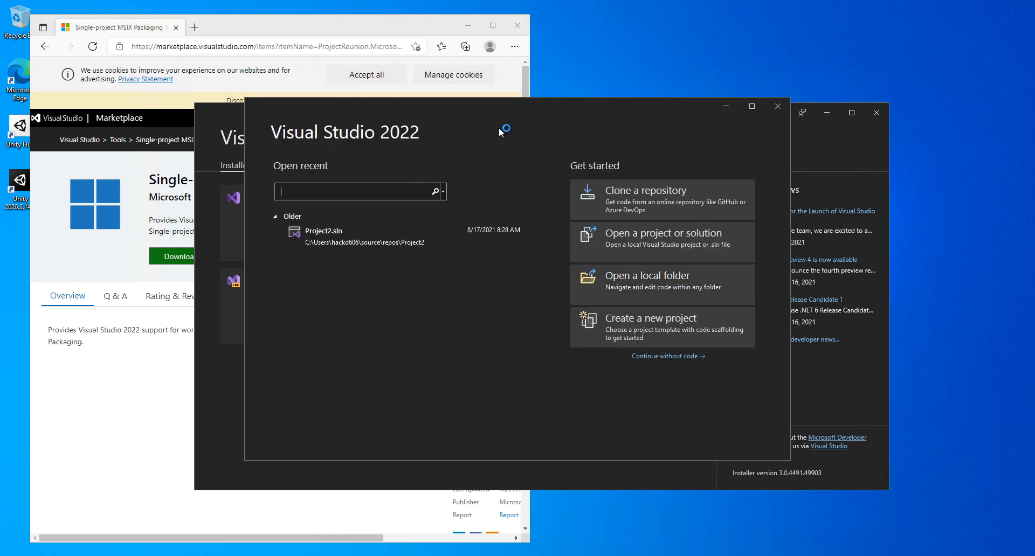
mouse_move(653, 326)
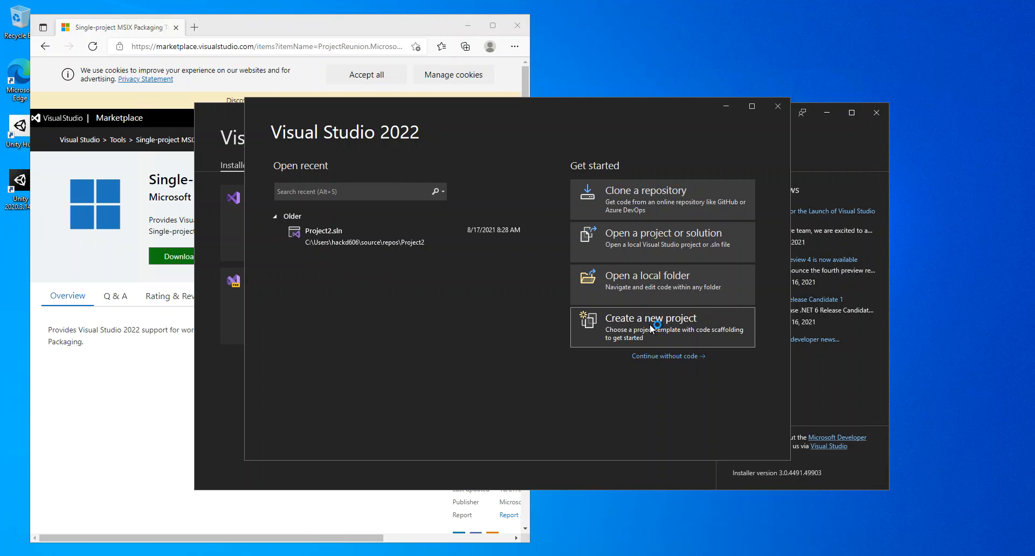
Step: Start a new project, filter templates to All languages, and scroll toward .NET MAUI App (Preview)
left_click(661, 327)
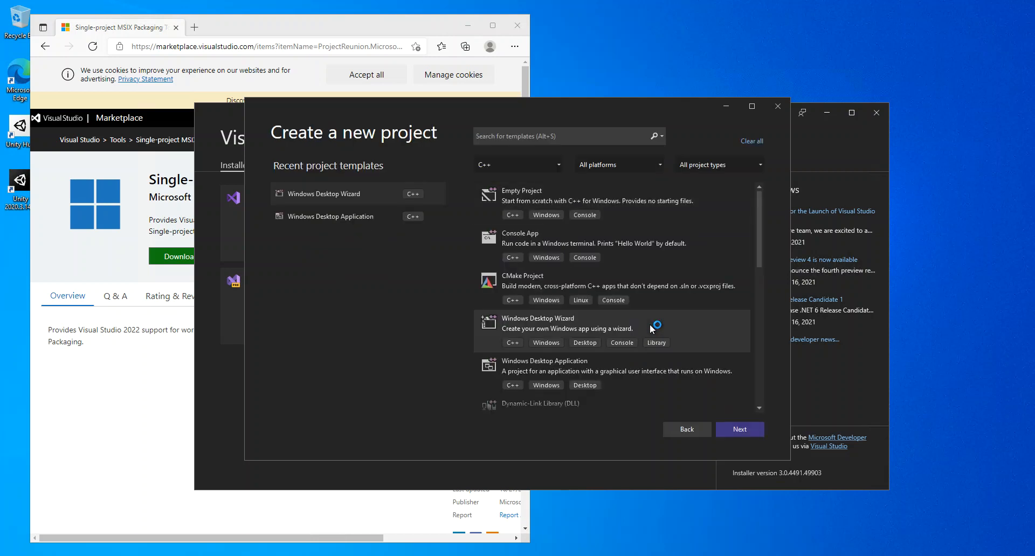
mouse_move(593, 239)
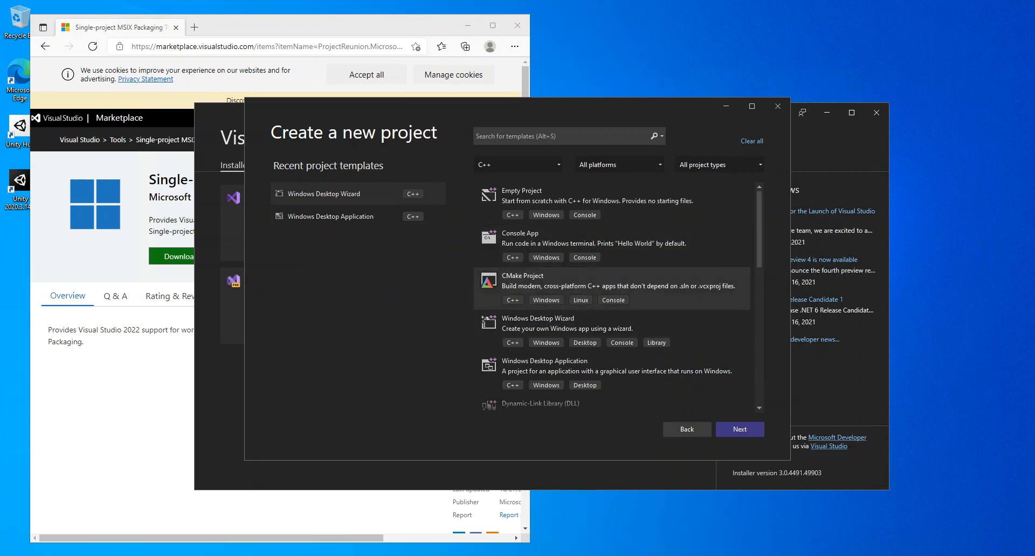
mouse_move(360, 32)
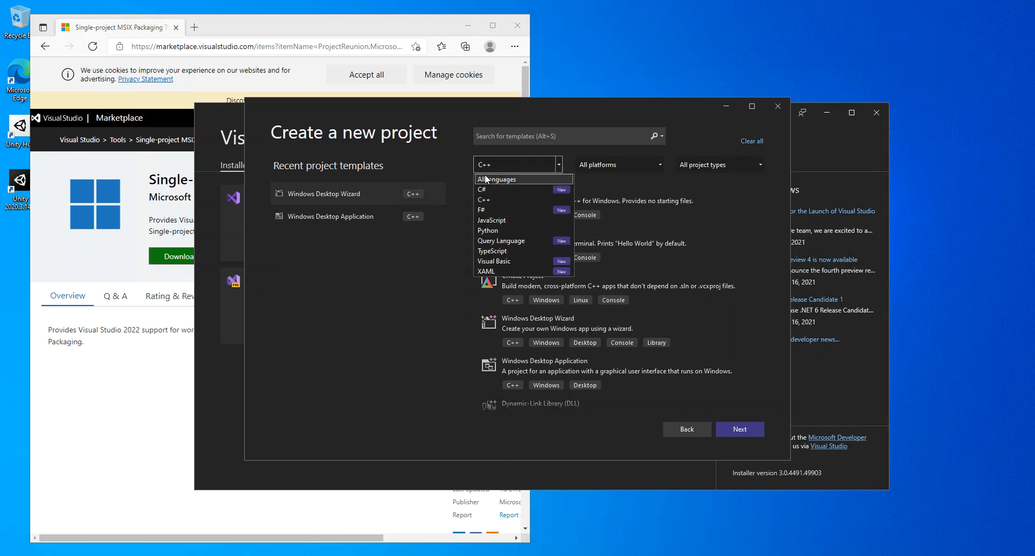
left_click(495, 179)
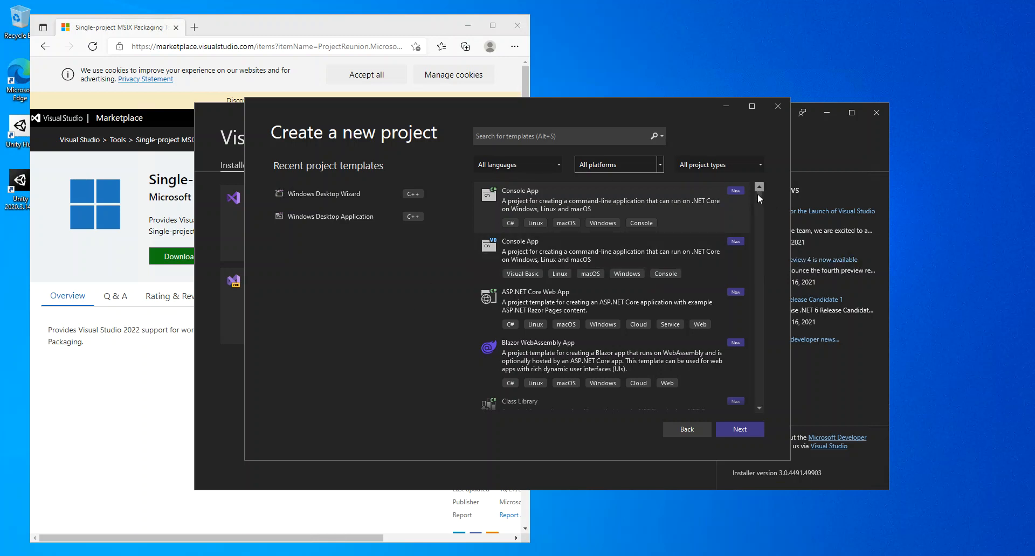
scroll("down", 3)
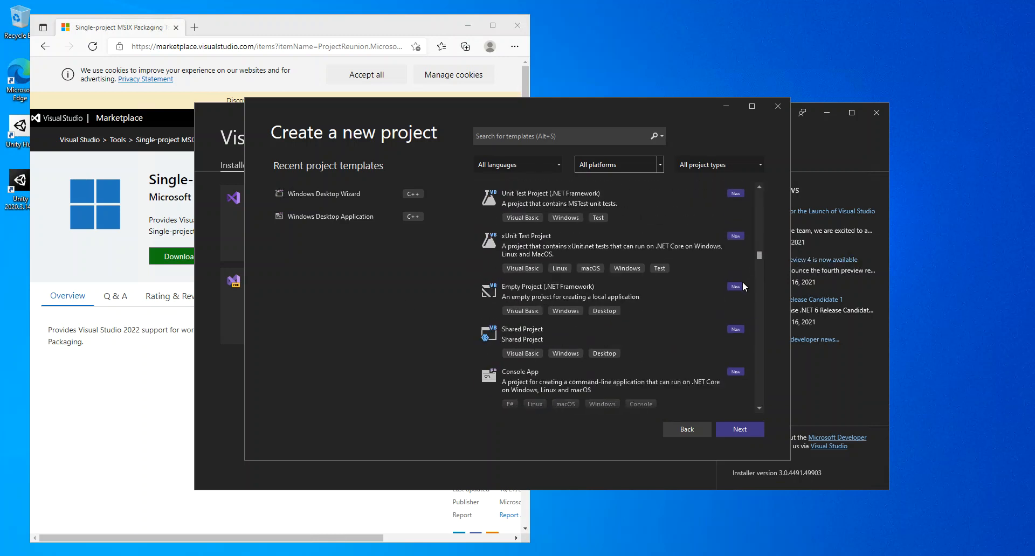
scroll("down", 3)
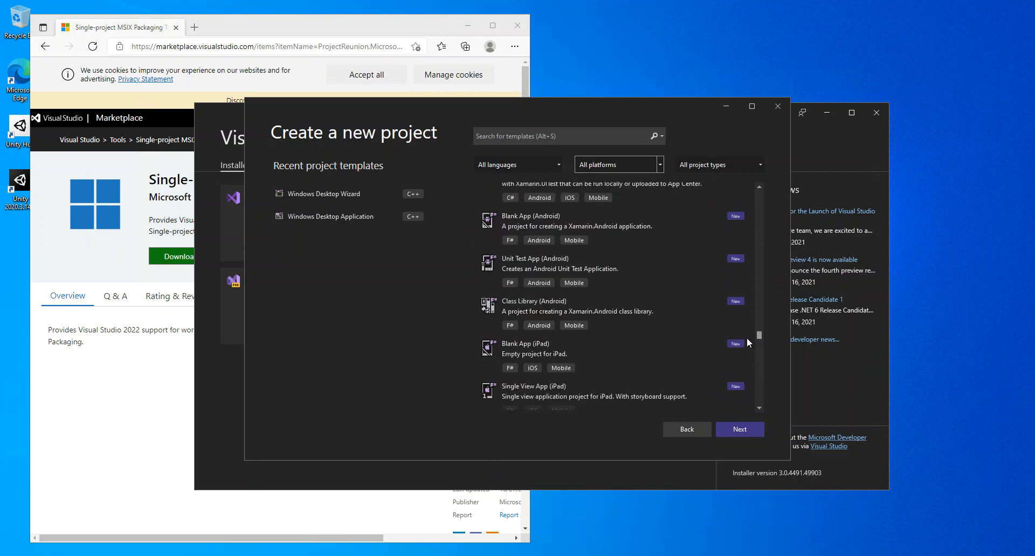
scroll("down", 3)
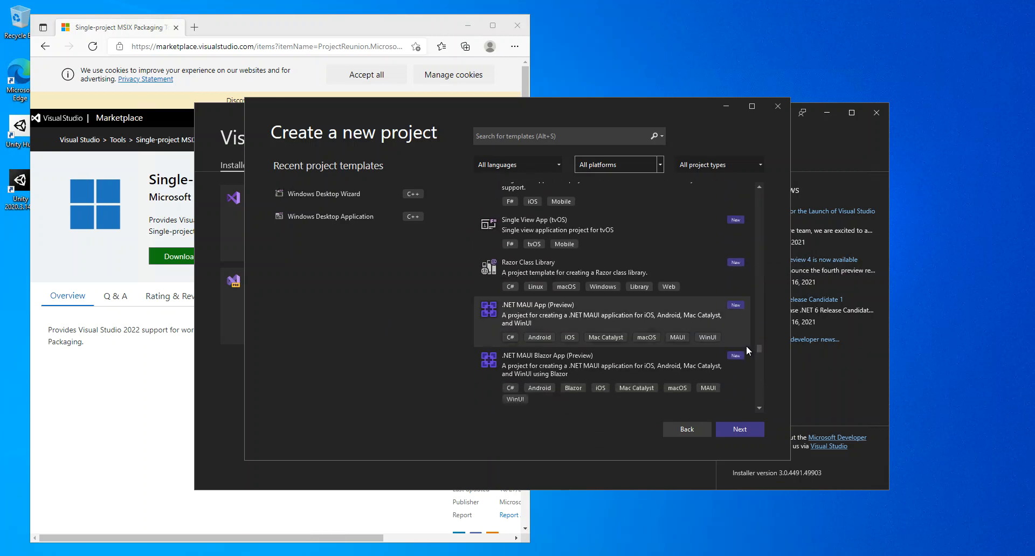
mouse_move(546, 316)
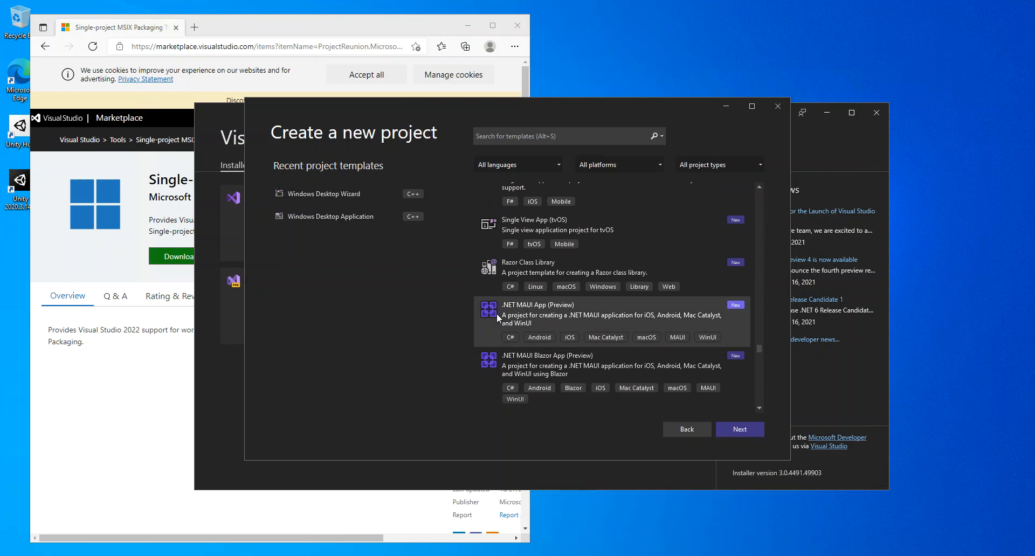
mouse_move(538, 315)
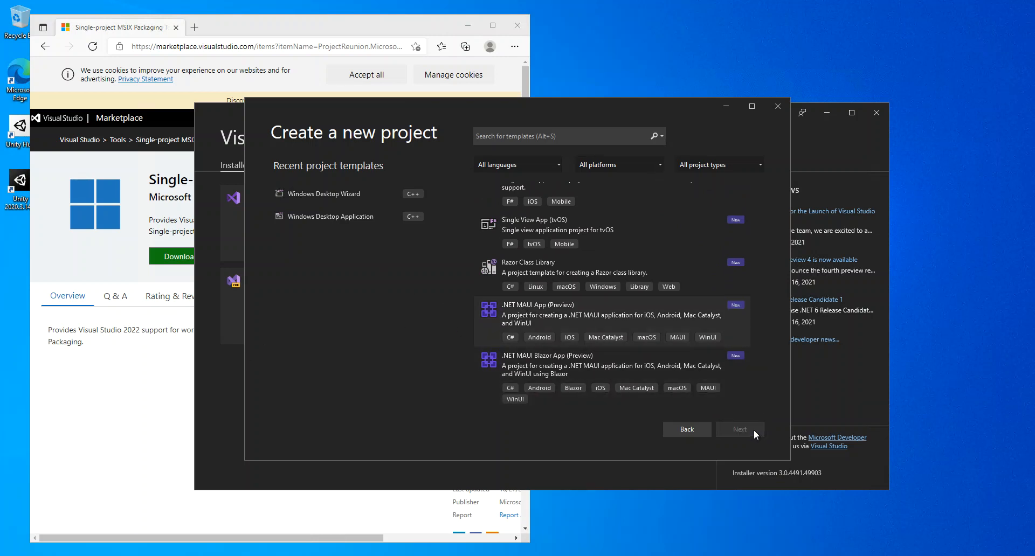
Step: Continue from the MAUI template and create MauiApp1 in the default repos location
left_click(738, 429)
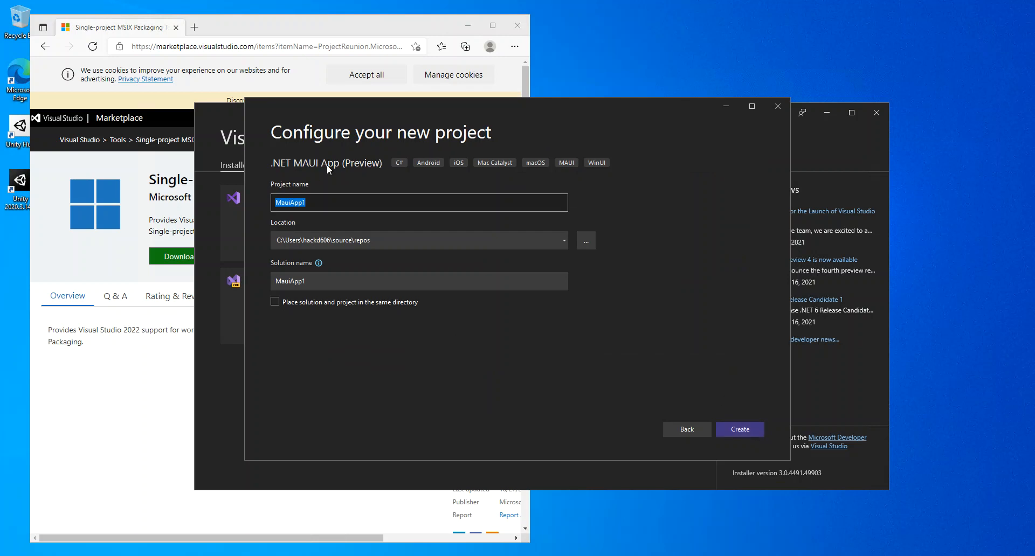
mouse_move(288, 218)
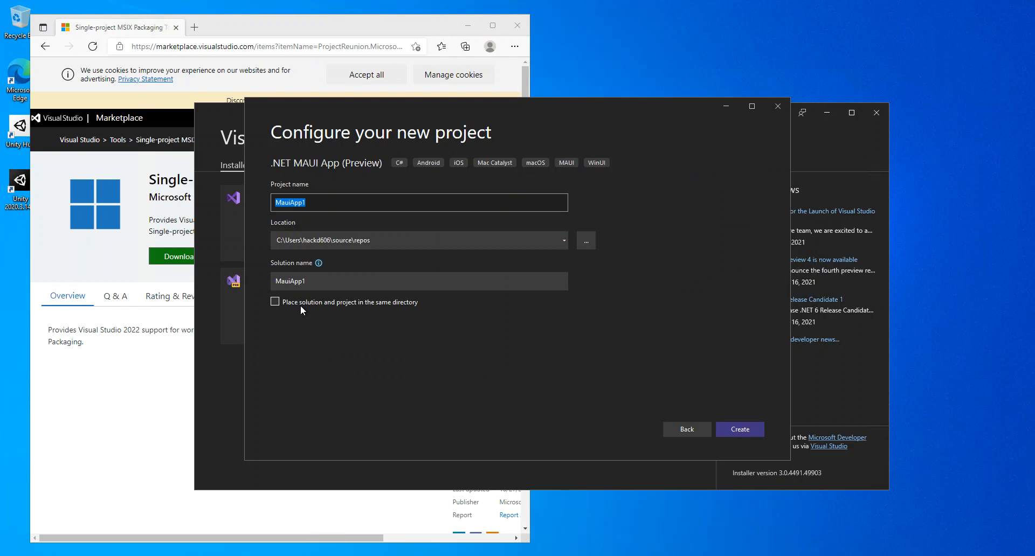
mouse_move(739, 429)
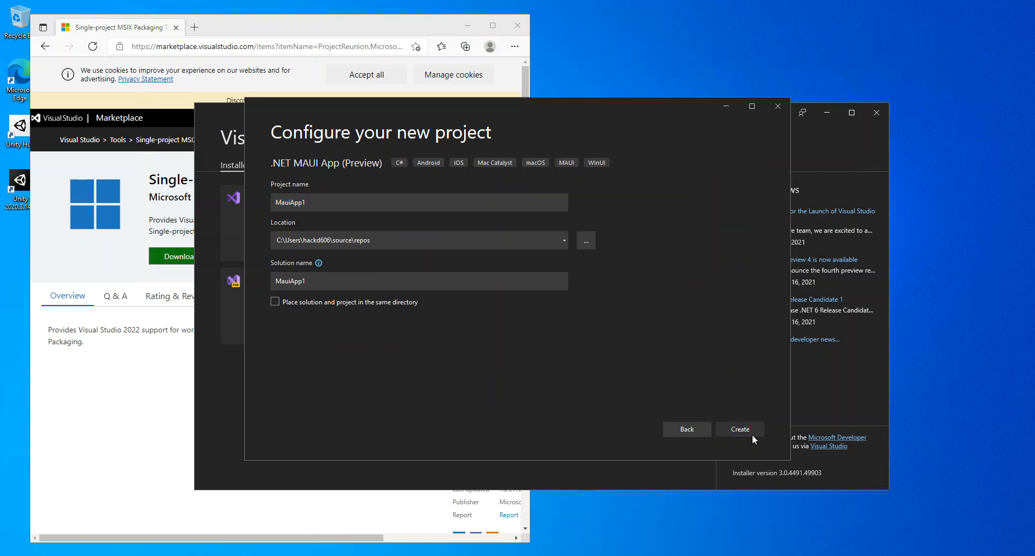
left_click(738, 429)
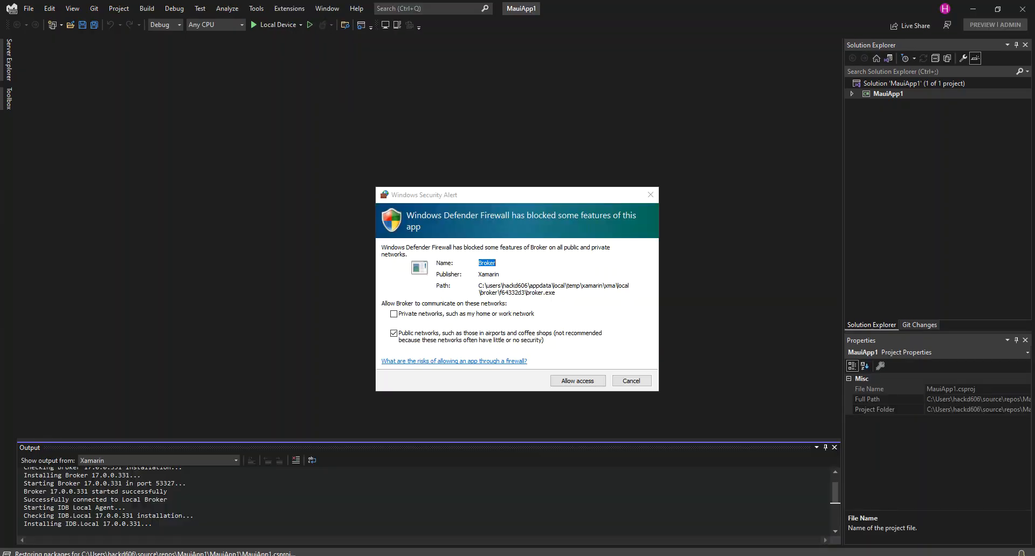
mouse_move(589, 330)
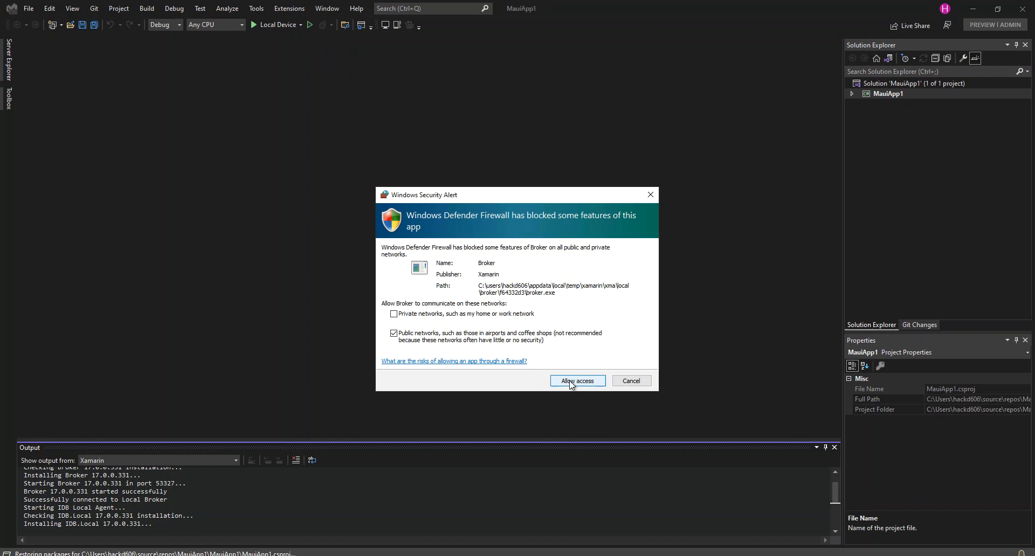
Step: Allow the Xamarin Broker through the Windows firewall
left_click(576, 380)
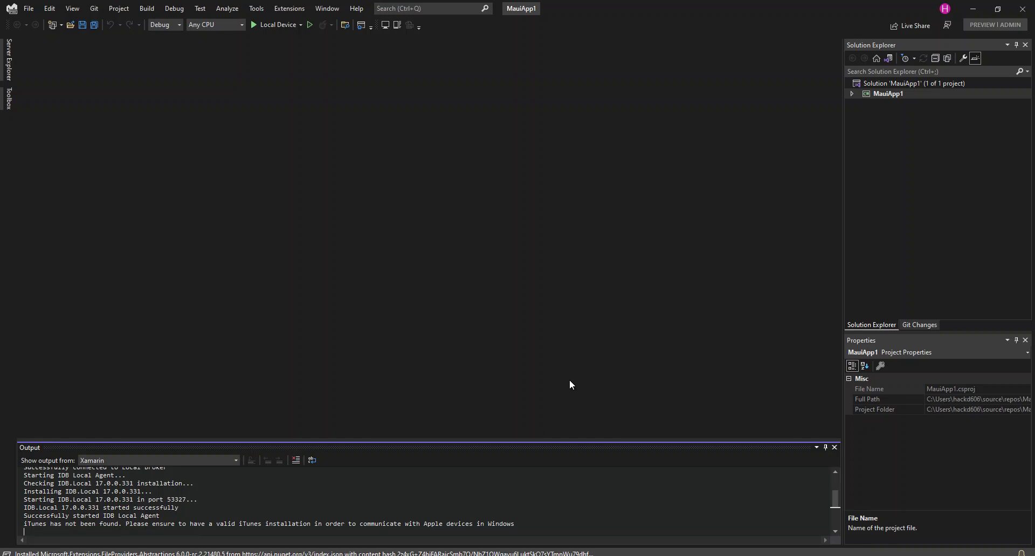
mouse_move(528, 397)
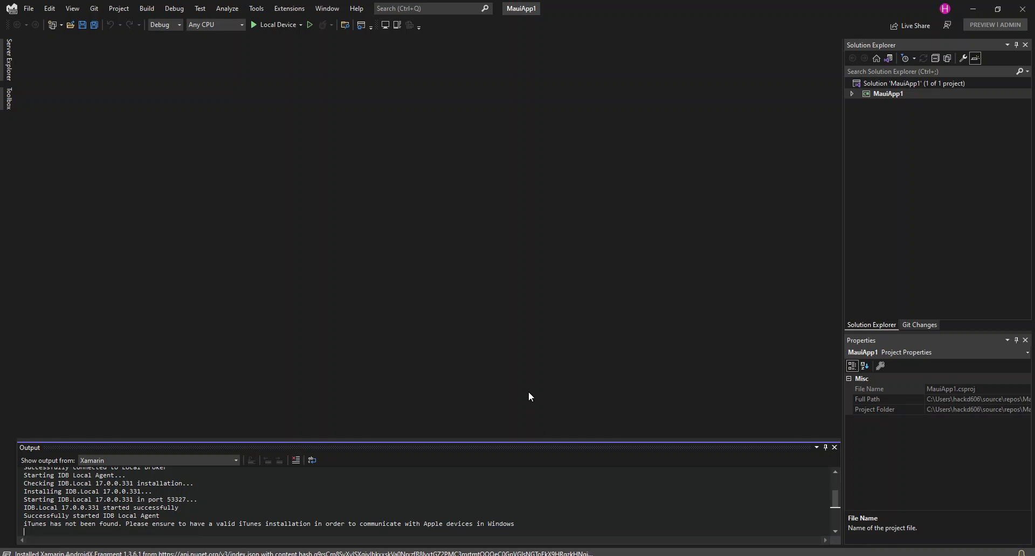
mouse_move(495, 404)
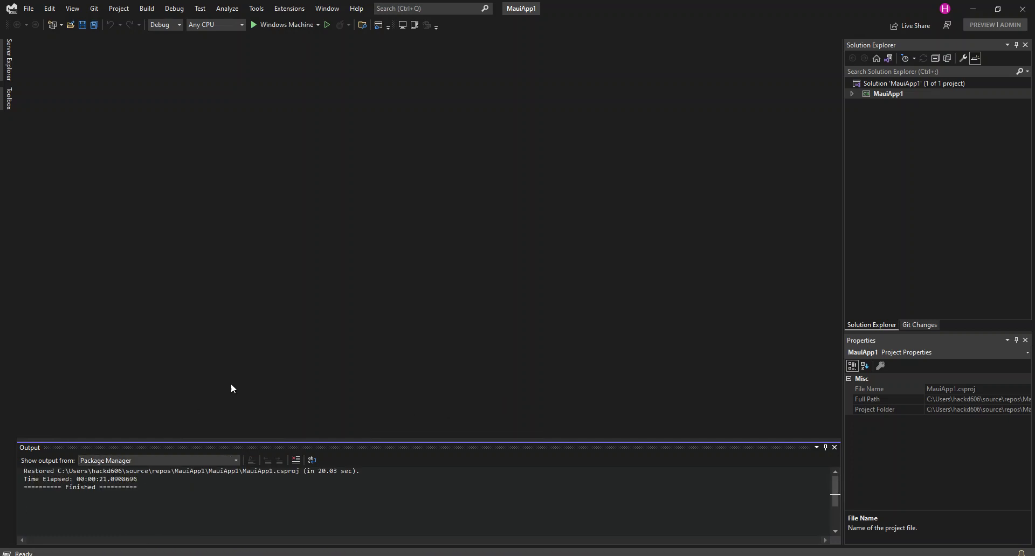
mouse_move(694, 200)
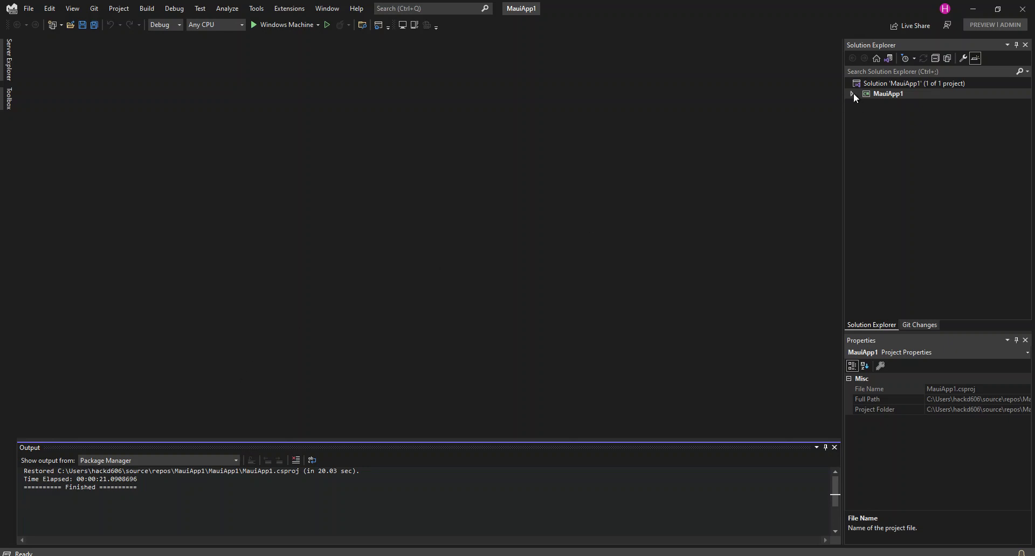
Step: Expand MauiApp1, open MauiProgram.cs, view the run targets, and click into CreateMauiApp
left_click(853, 94)
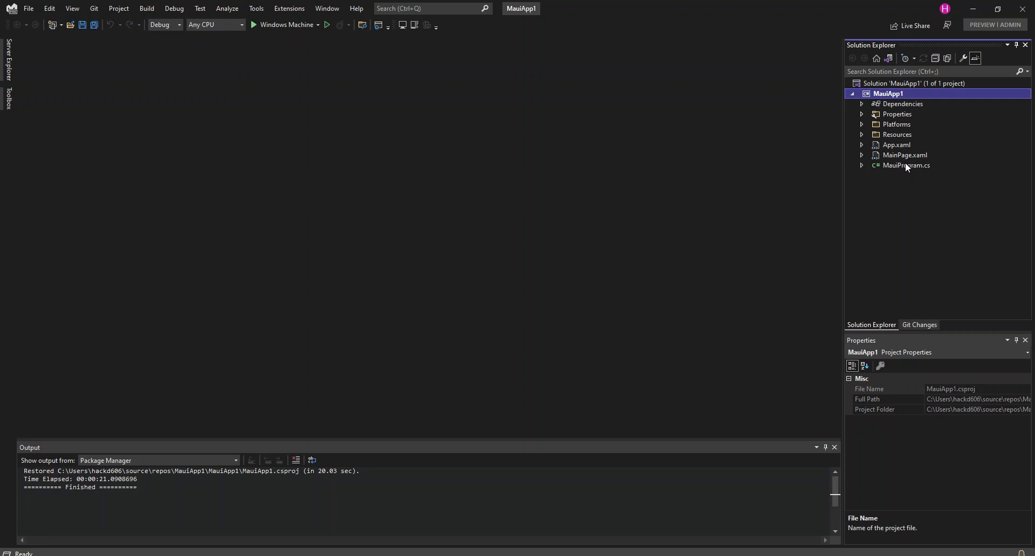
left_click(905, 165)
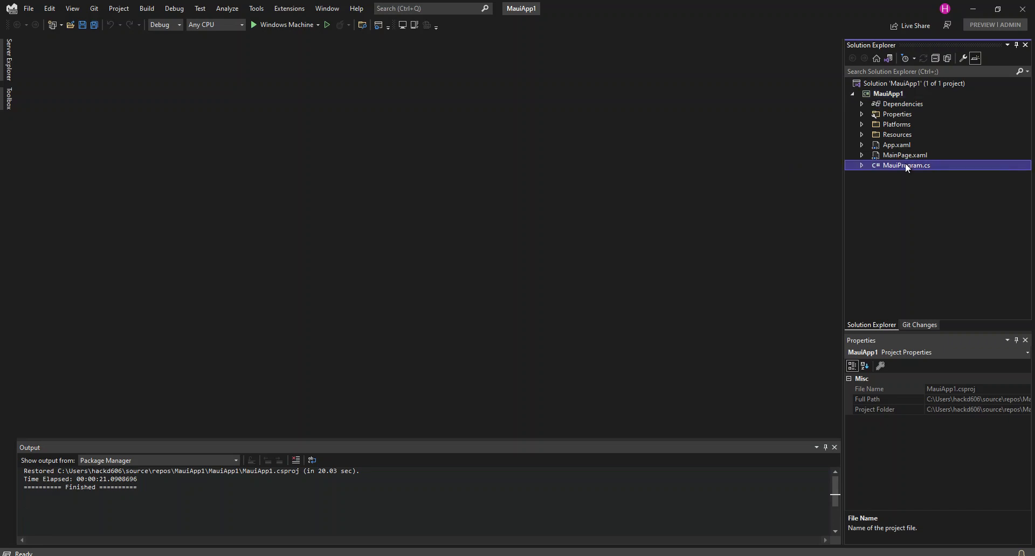
double_click(905, 165)
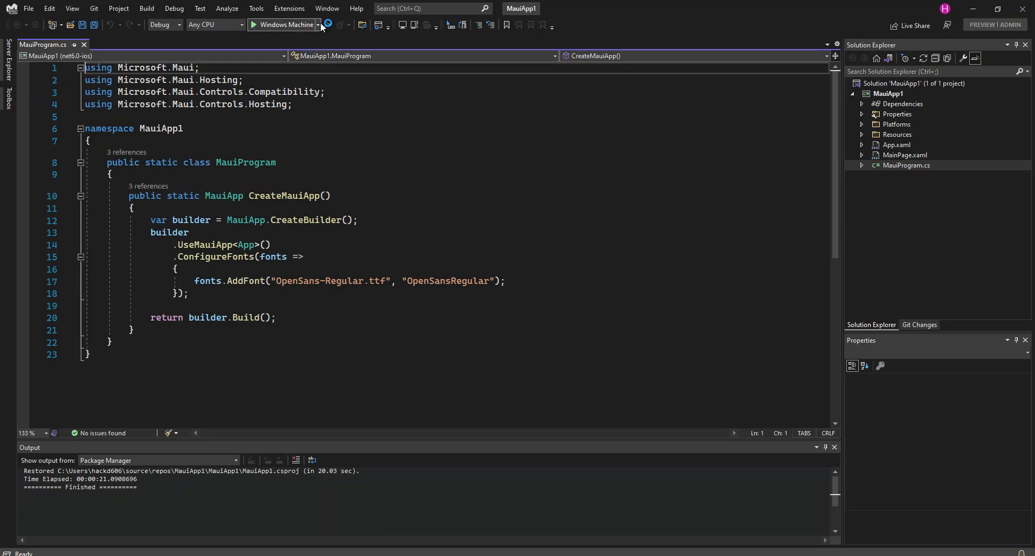
left_click(324, 24)
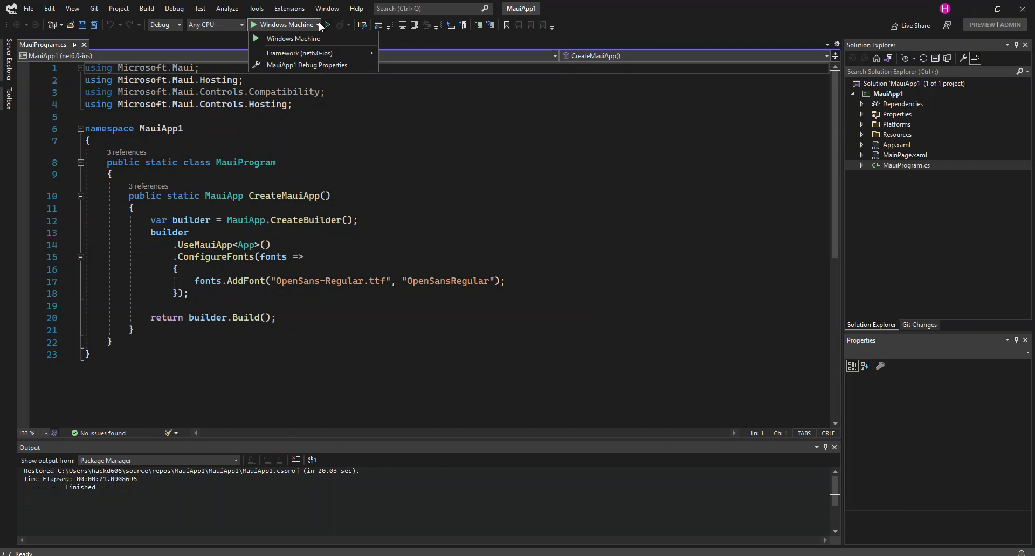
mouse_move(311, 27)
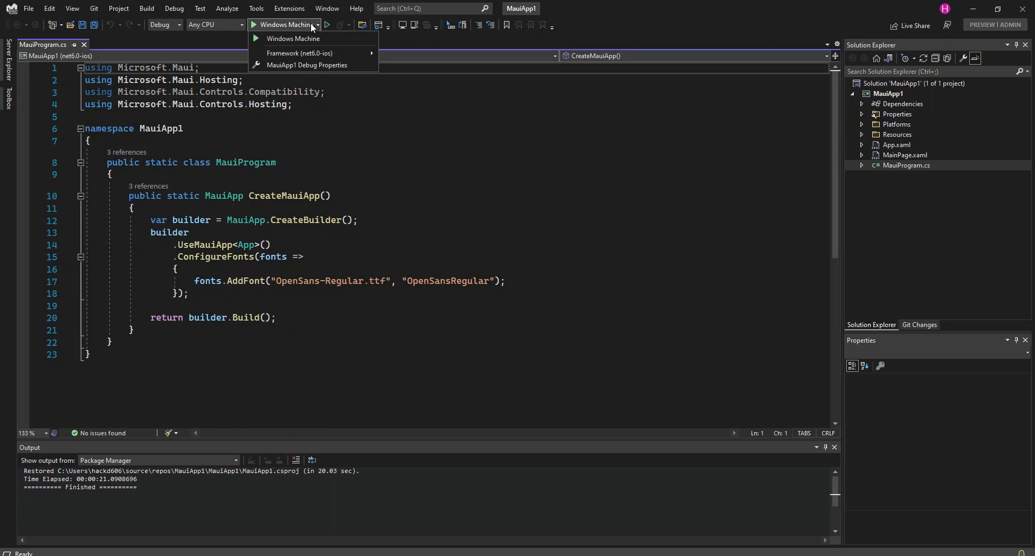
left_click(270, 196)
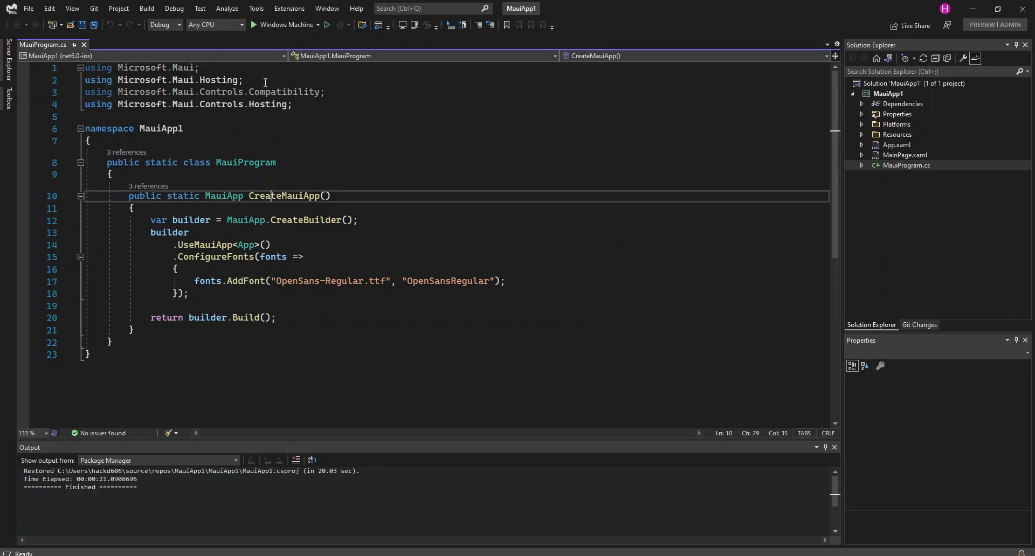
mouse_move(284, 24)
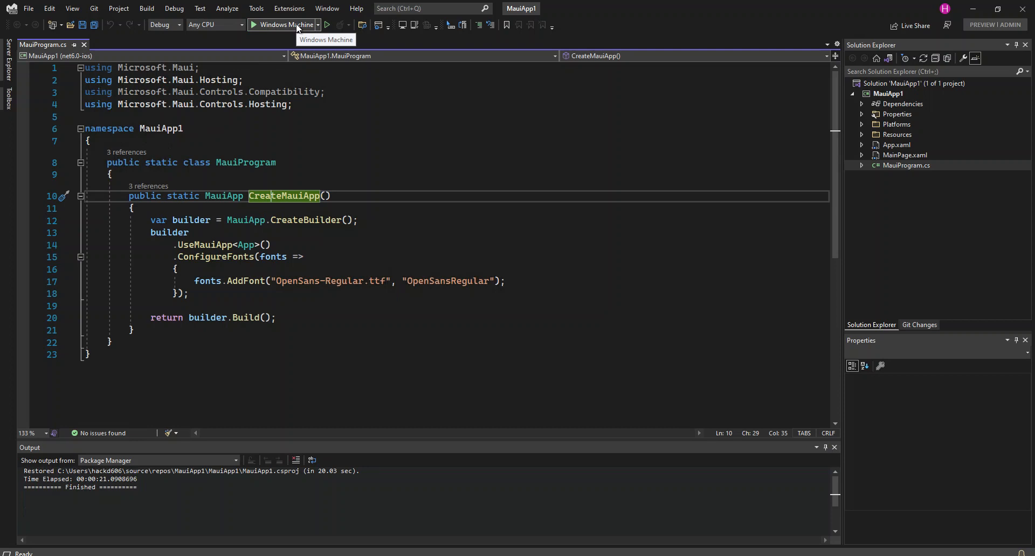
Step: Run on Windows Machine, advance Hot Restart setup to the iTunes step, then close it
left_click(326, 25)
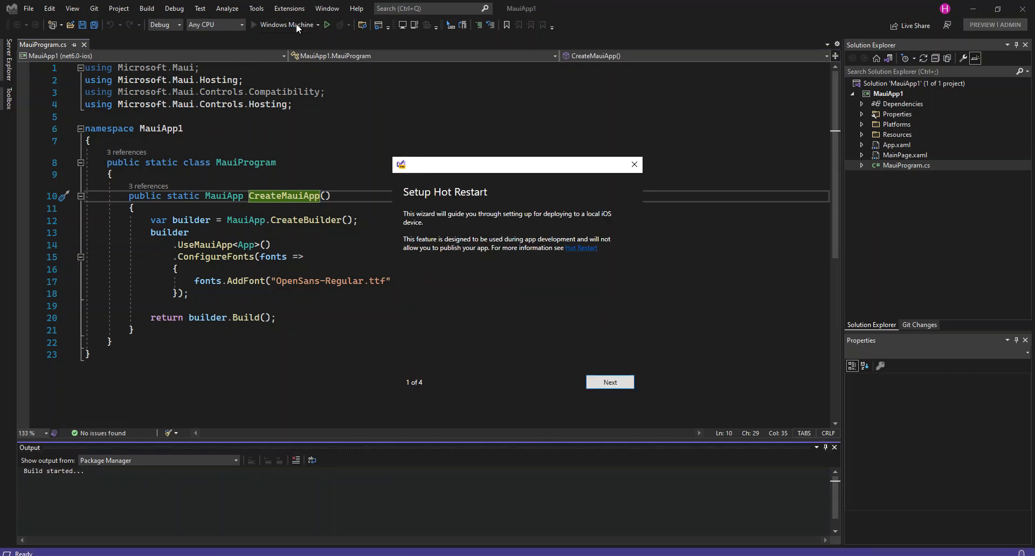
mouse_move(390, 197)
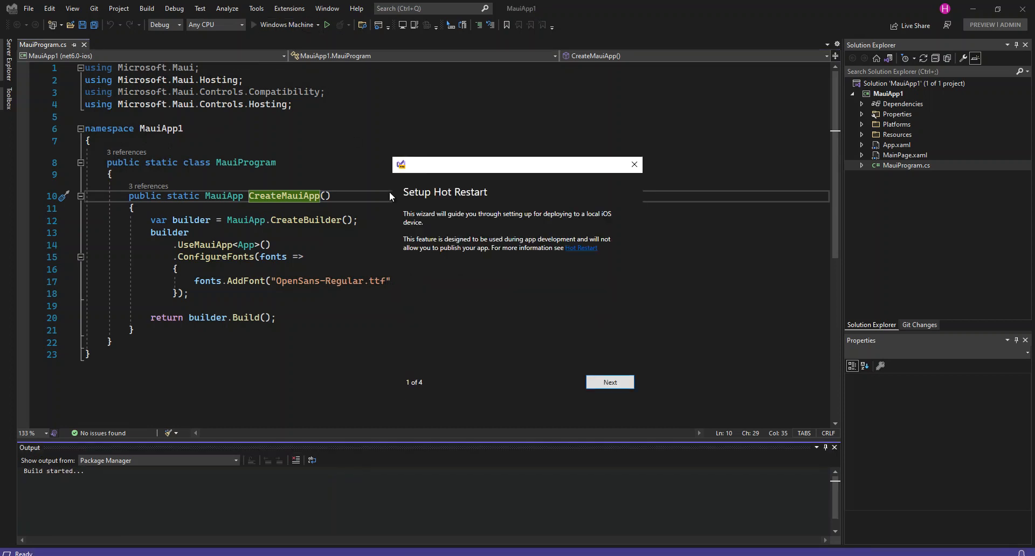
mouse_move(544, 230)
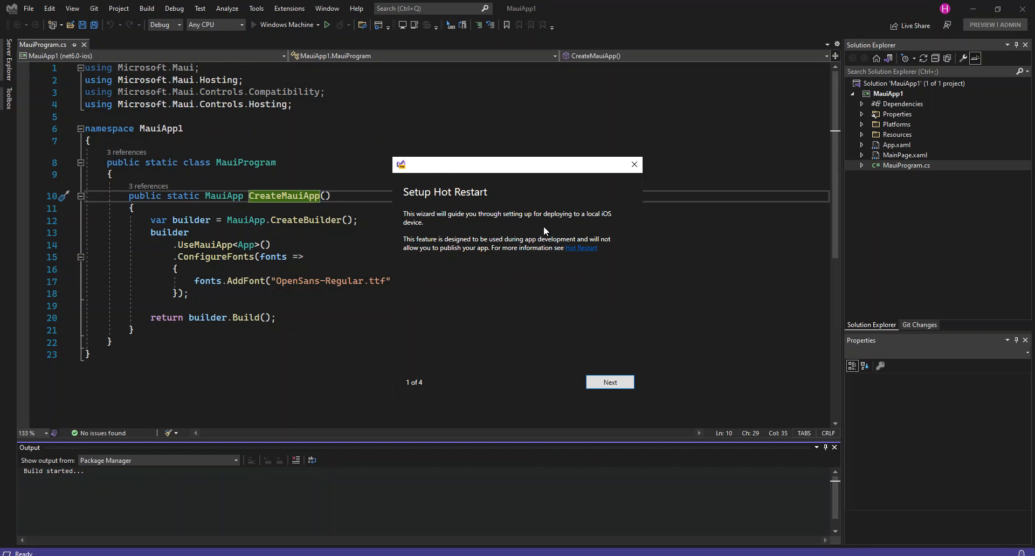
mouse_move(575, 226)
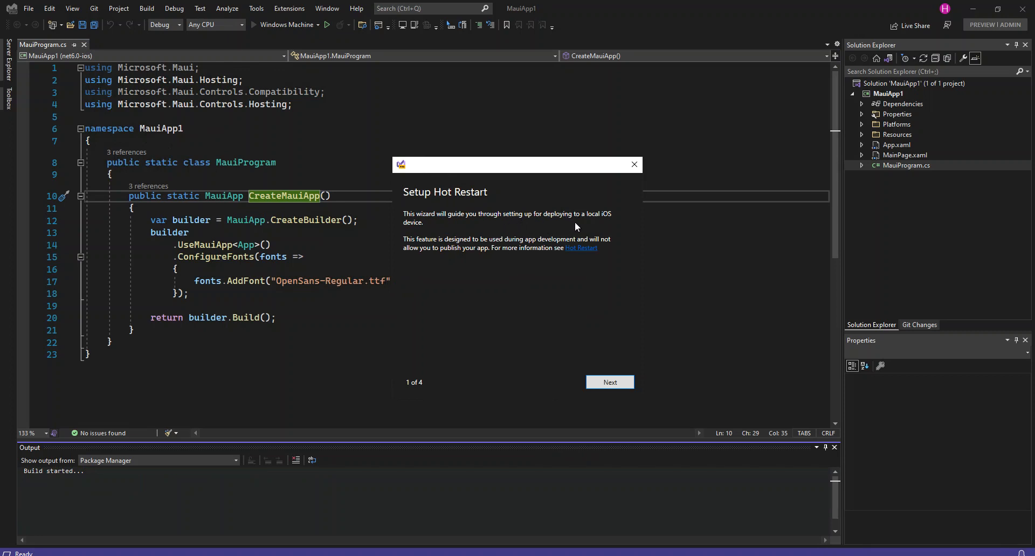
mouse_move(543, 291)
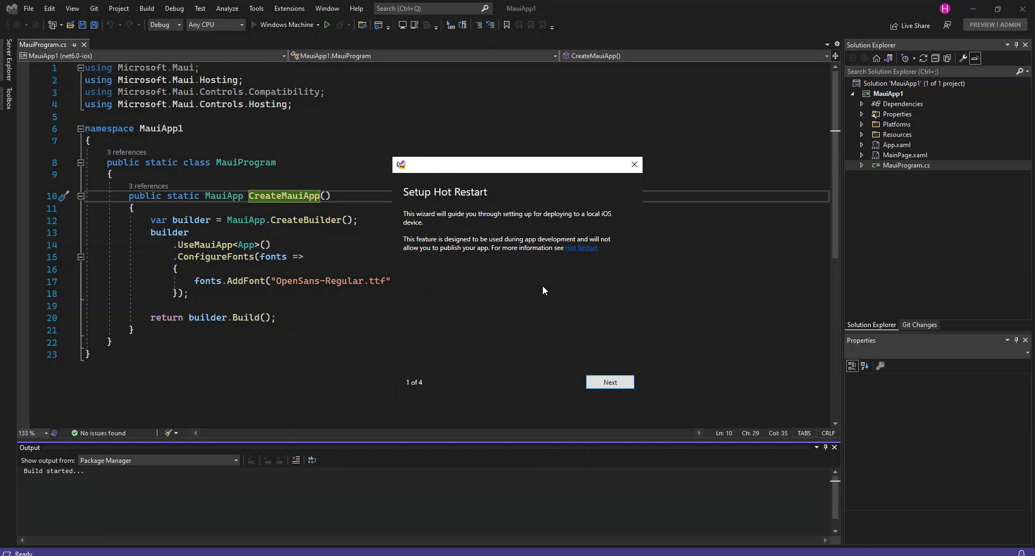
mouse_move(539, 345)
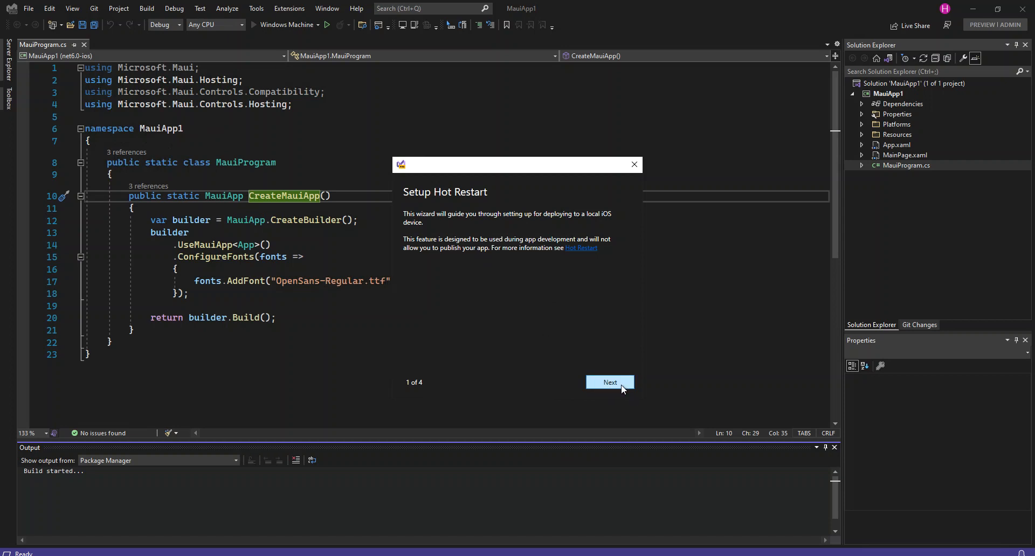
left_click(609, 382)
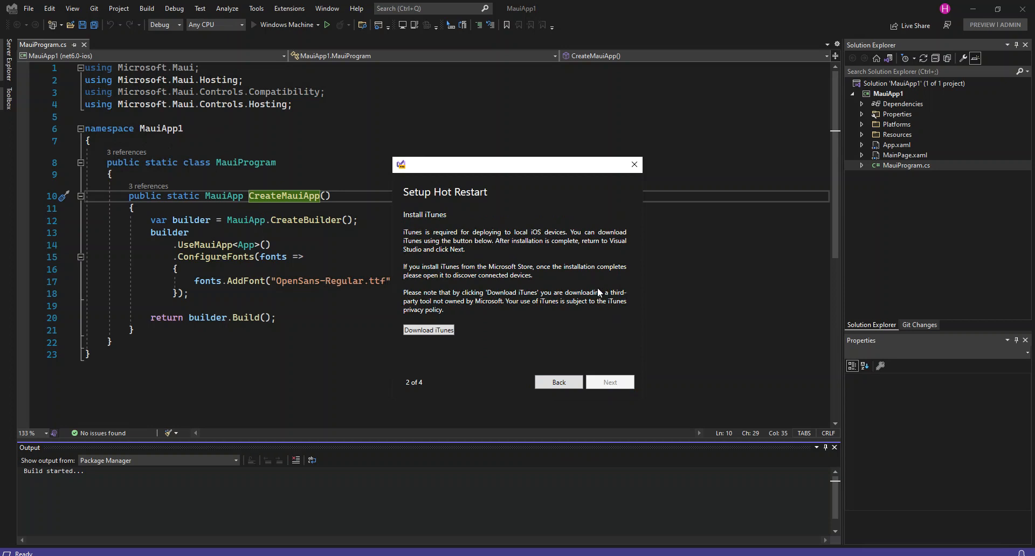
mouse_move(425, 339)
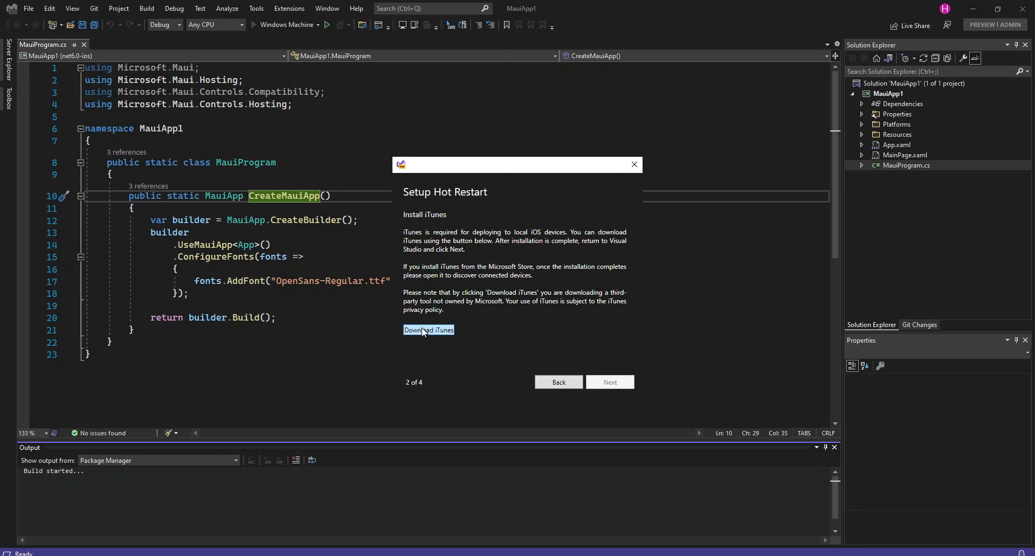
mouse_move(556, 244)
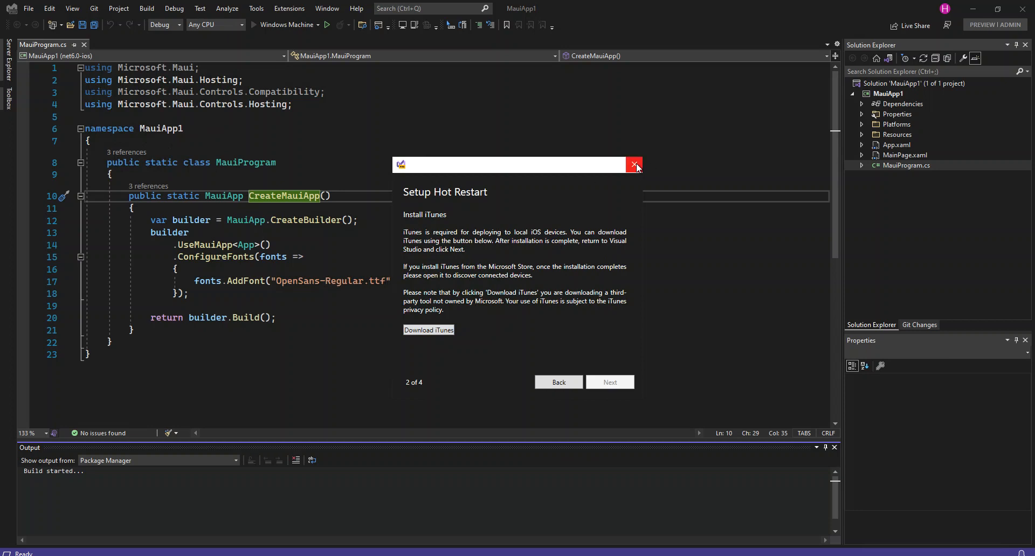
left_click(633, 164)
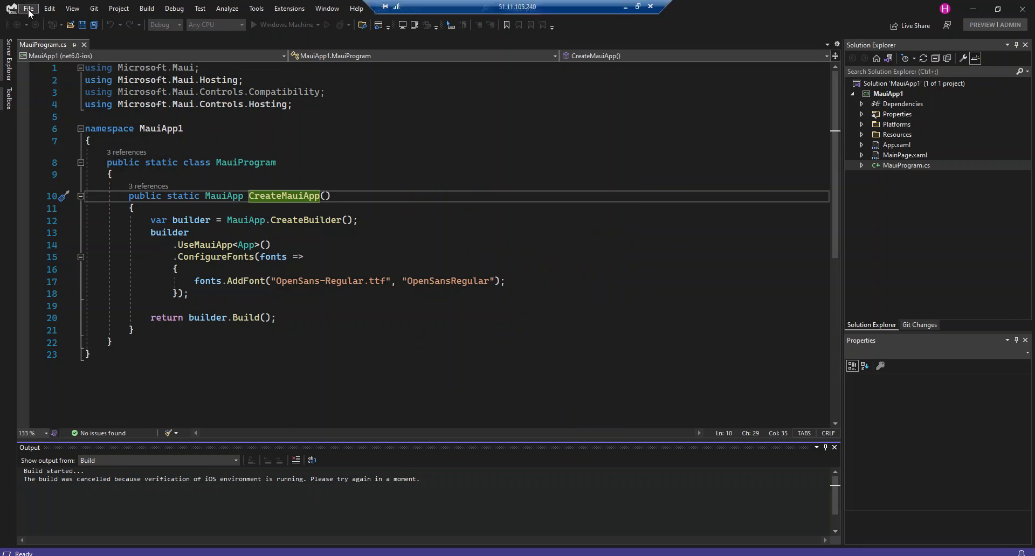
left_click(29, 8)
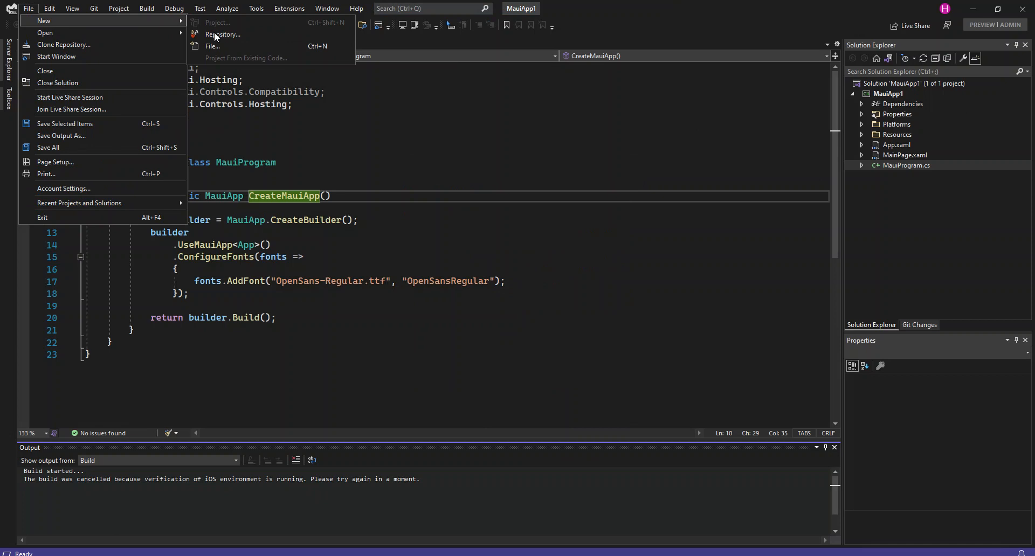
mouse_move(220, 40)
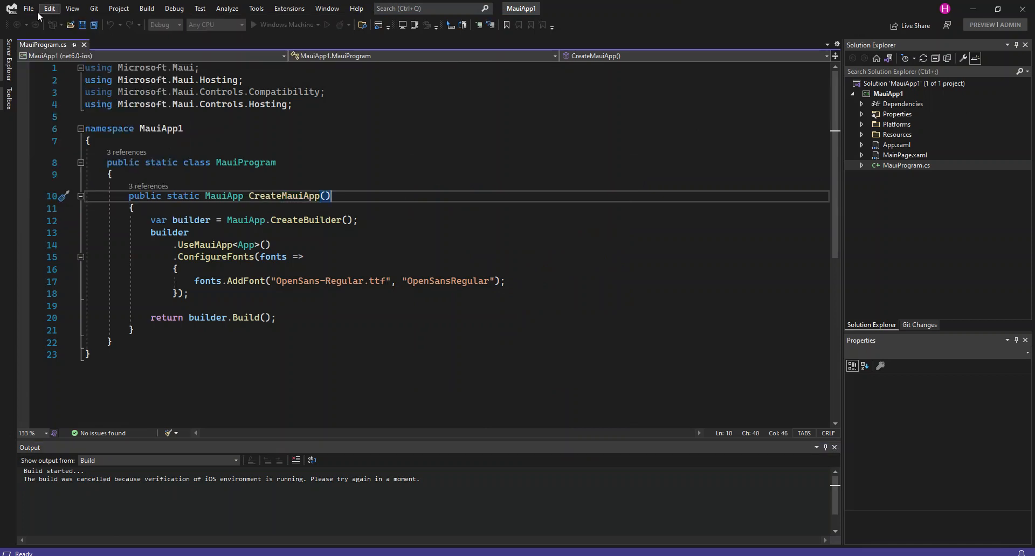
mouse_move(118, 8)
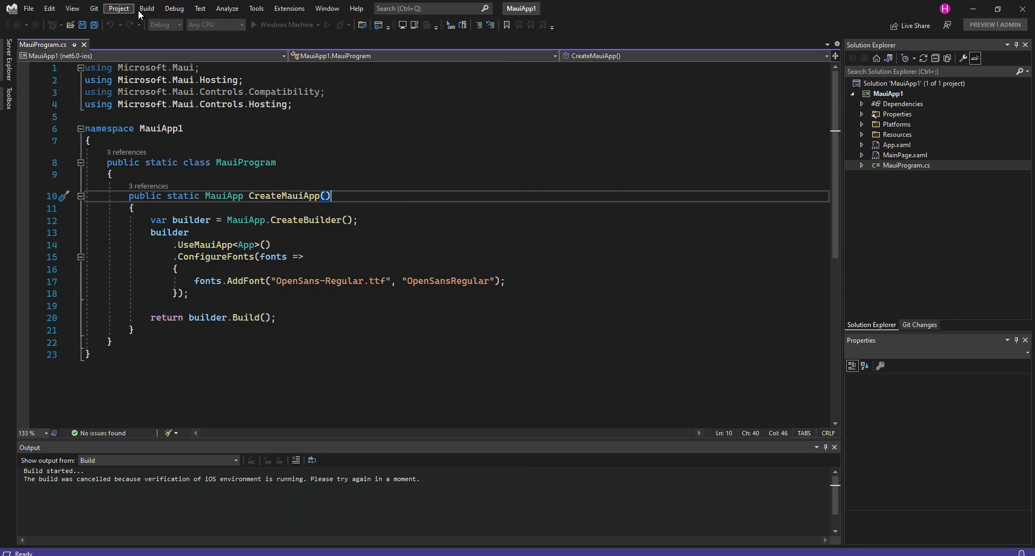
left_click(147, 8)
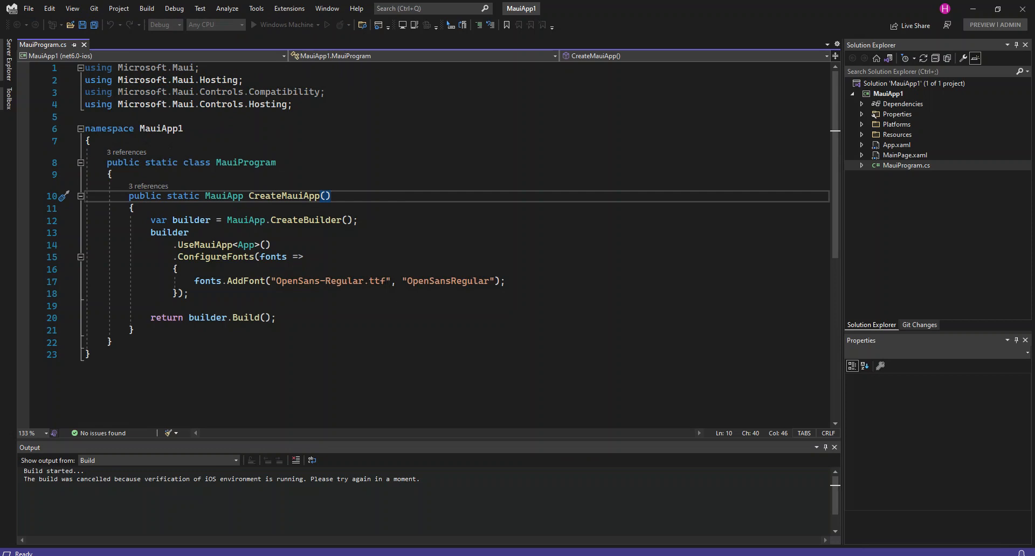
mouse_move(137, 213)
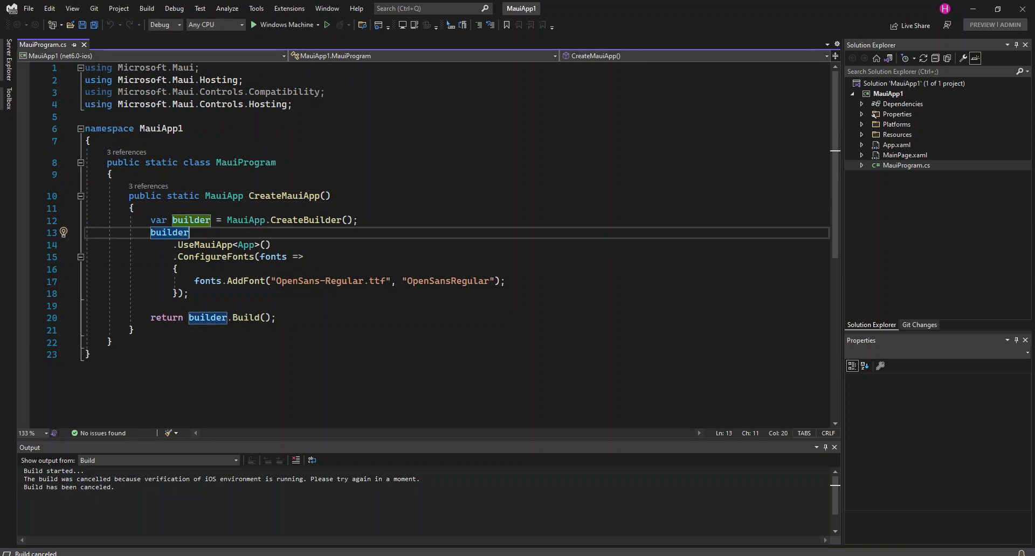
mouse_move(245, 317)
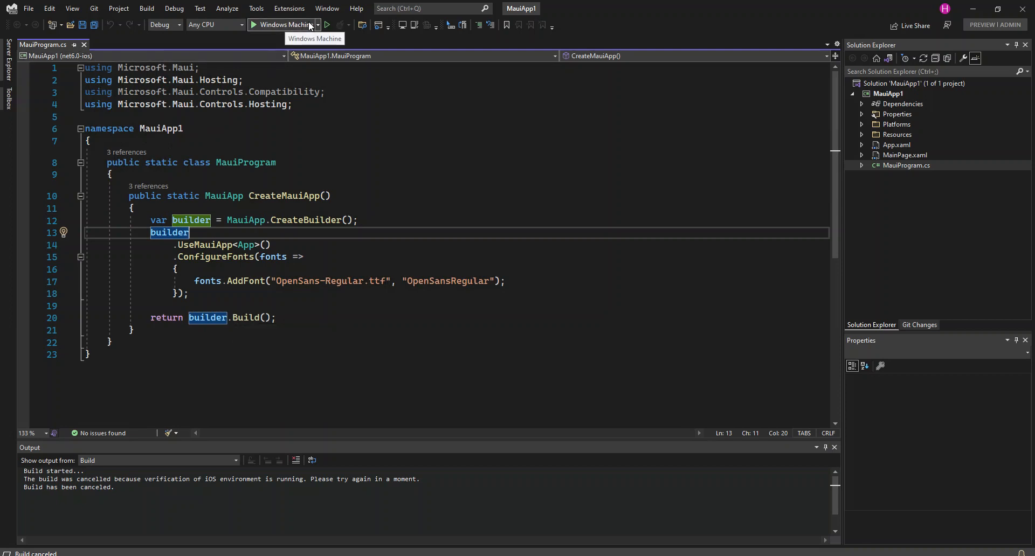
Step: Show the framework choices beside Windows Machine: net6.0-ios, net6.0-android, net6.0-maccatalyst
left_click(317, 24)
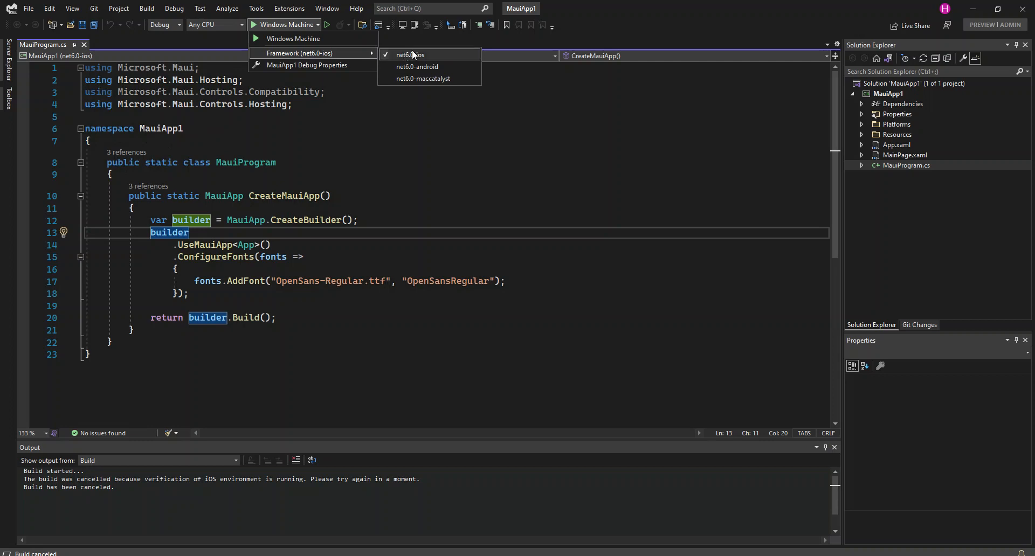
mouse_move(417, 66)
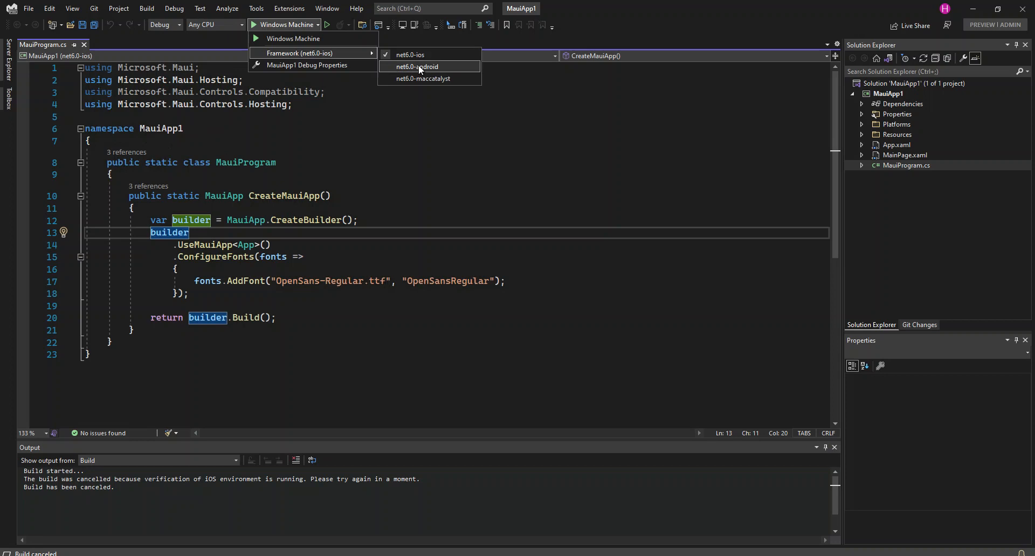
mouse_move(428, 84)
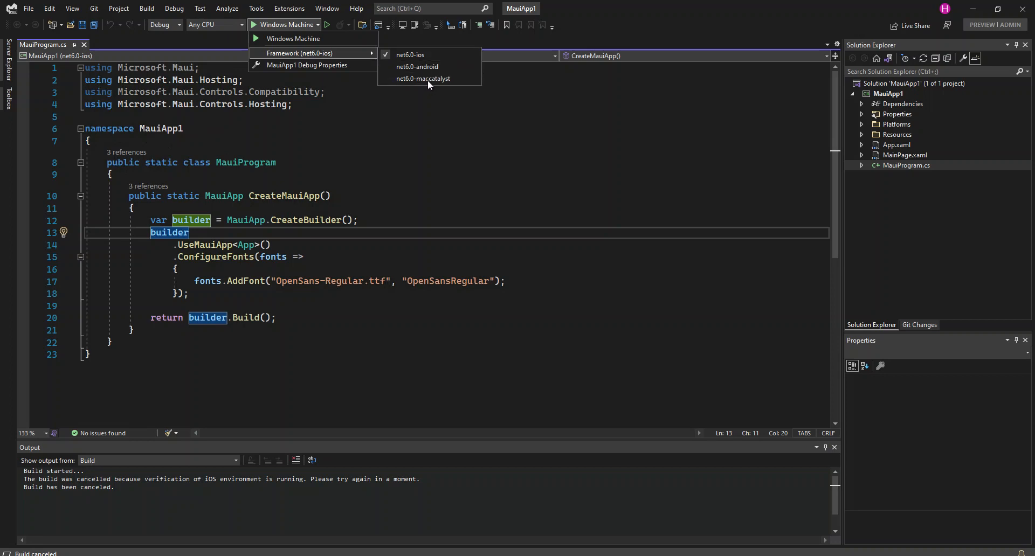
mouse_move(423, 79)
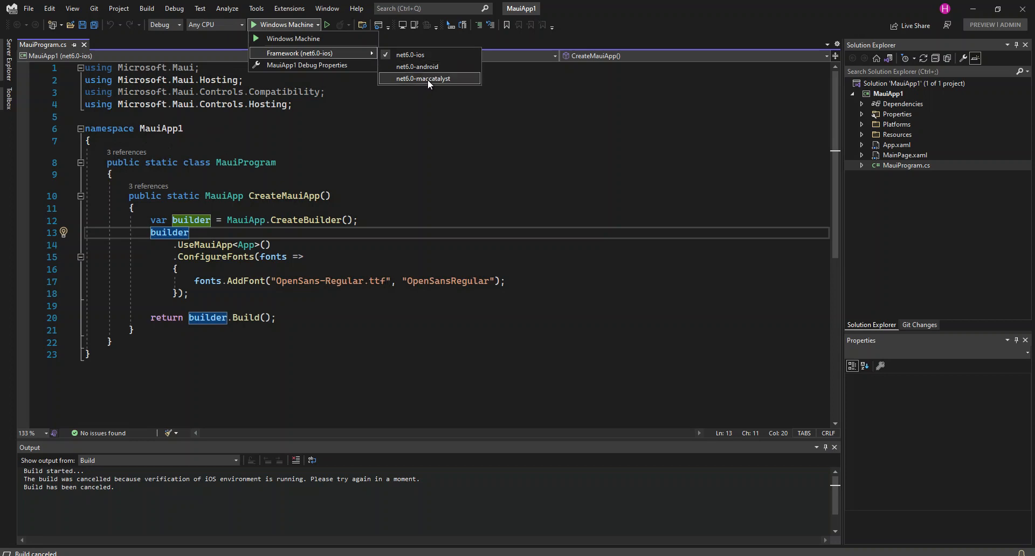
mouse_move(427, 79)
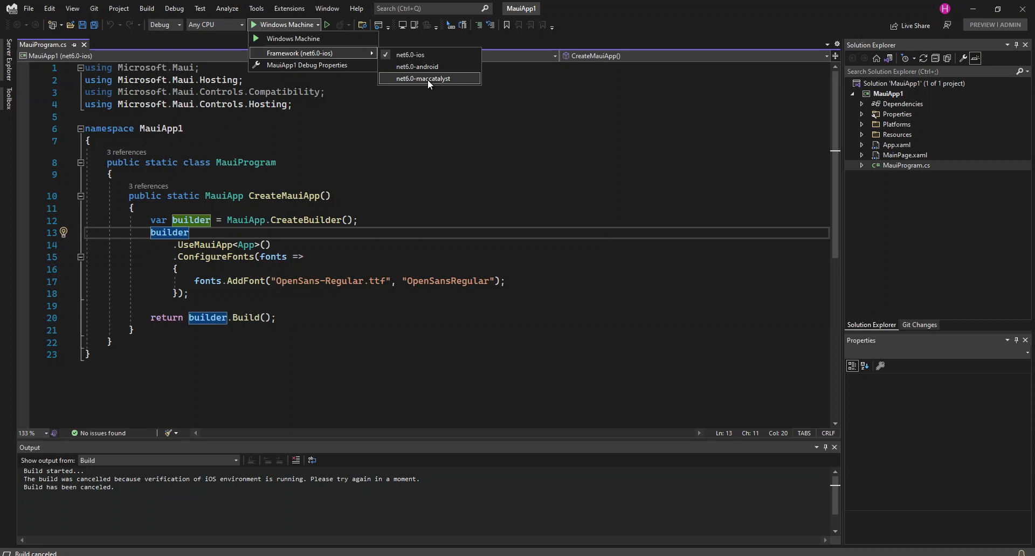
mouse_move(435, 82)
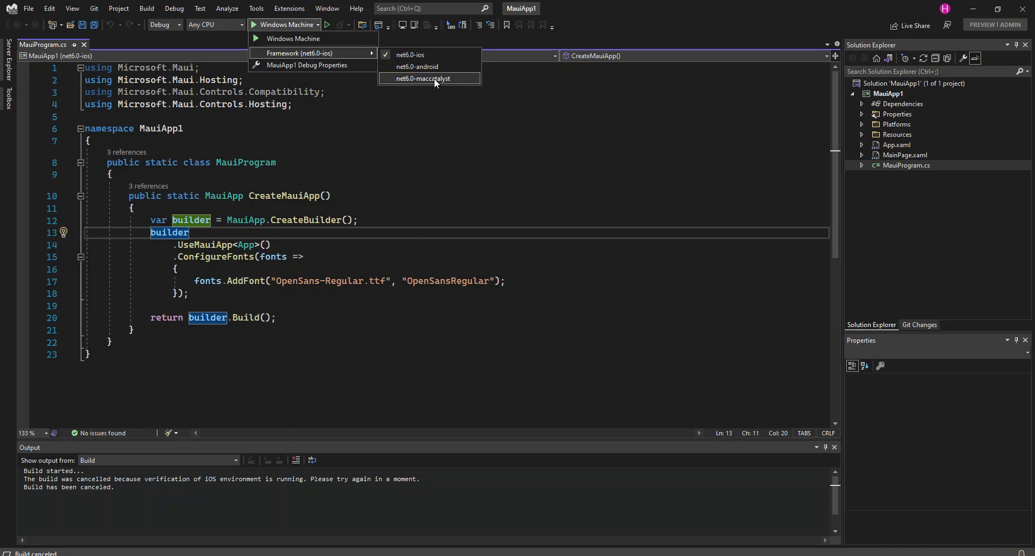